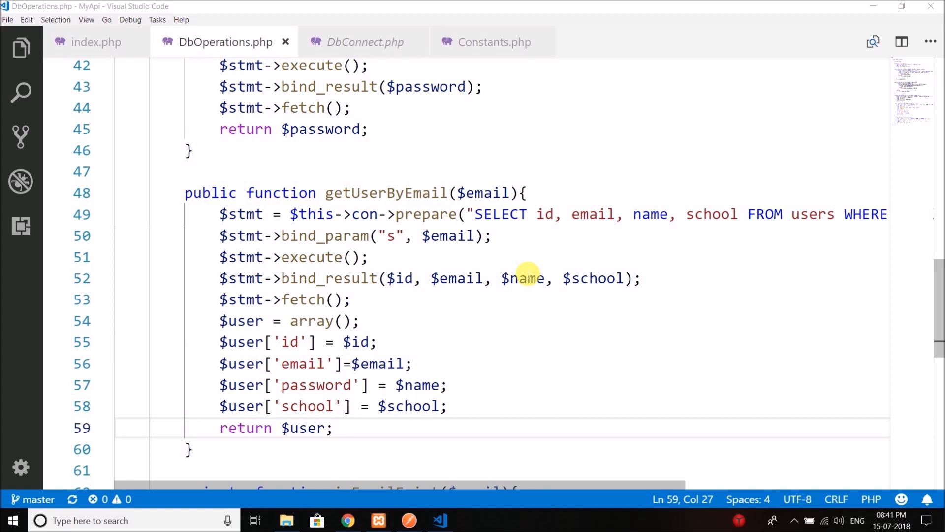
# - Change the 'password' key on line 57 of getUserByEmail to 'name'
pyautogui.scroll(-3)
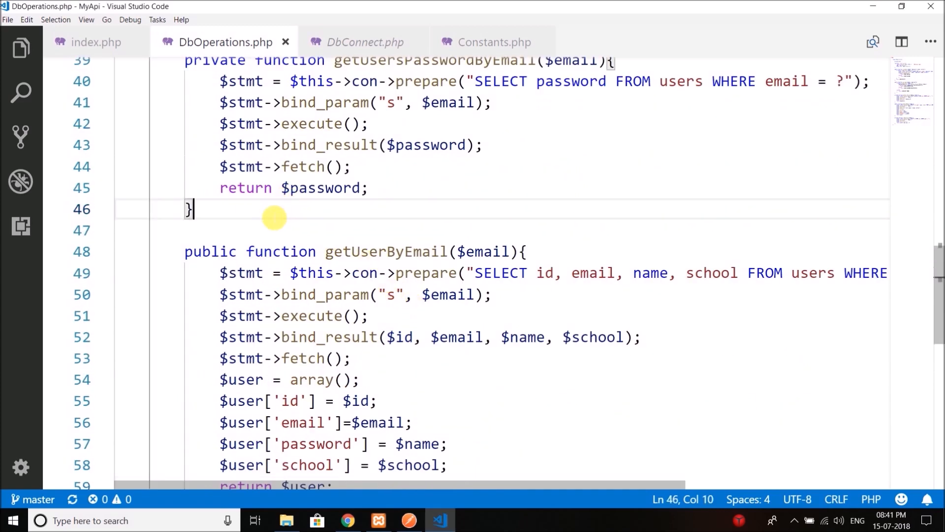
pyautogui.scroll(-3)
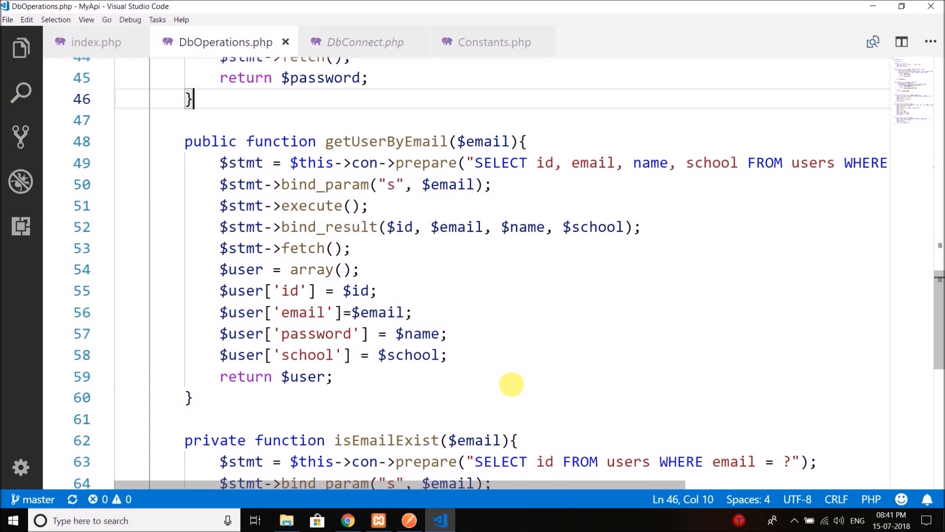
pyautogui.moveTo(524, 398)
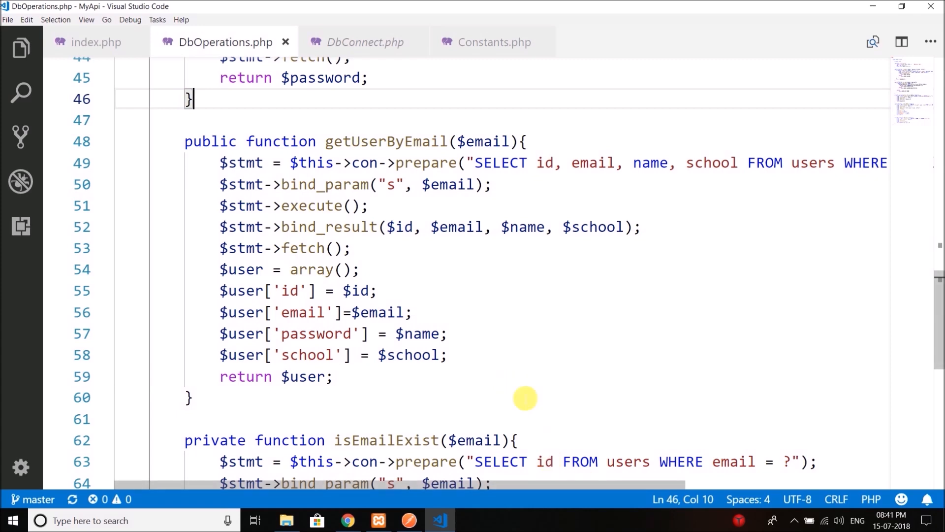
pyautogui.moveTo(211, 341)
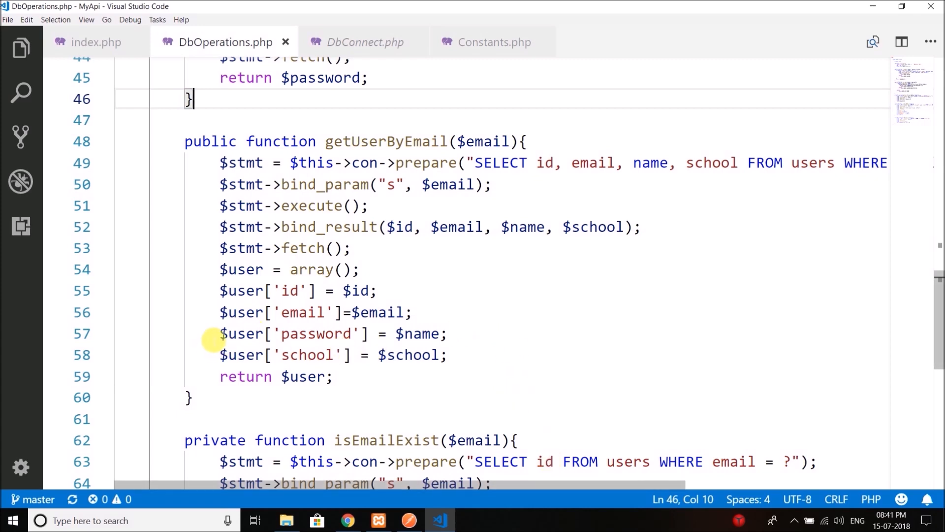
pyautogui.click(318, 333)
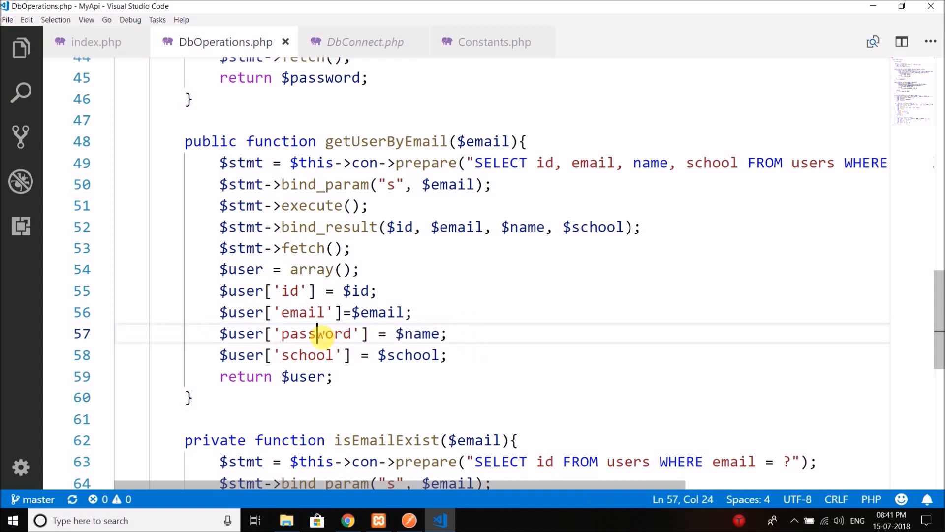
pyautogui.doubleClick(320, 333)
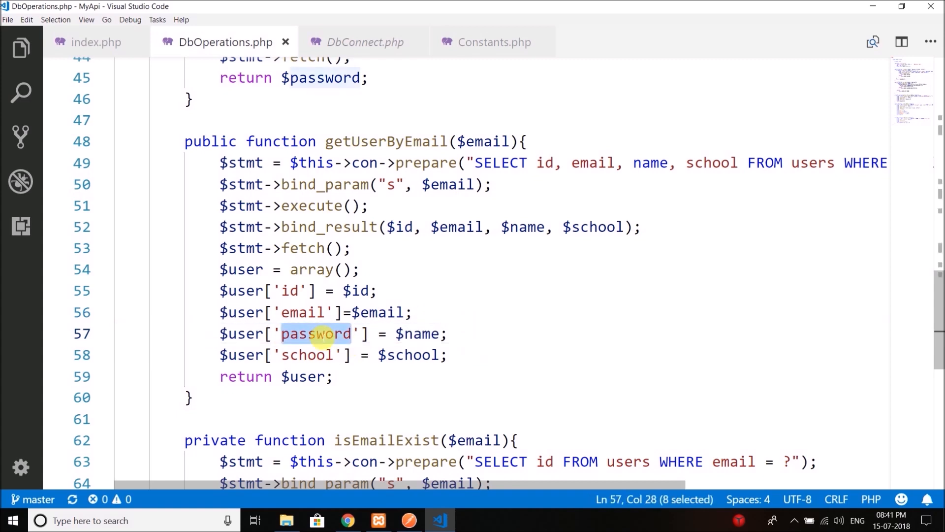
pyautogui.write('name')
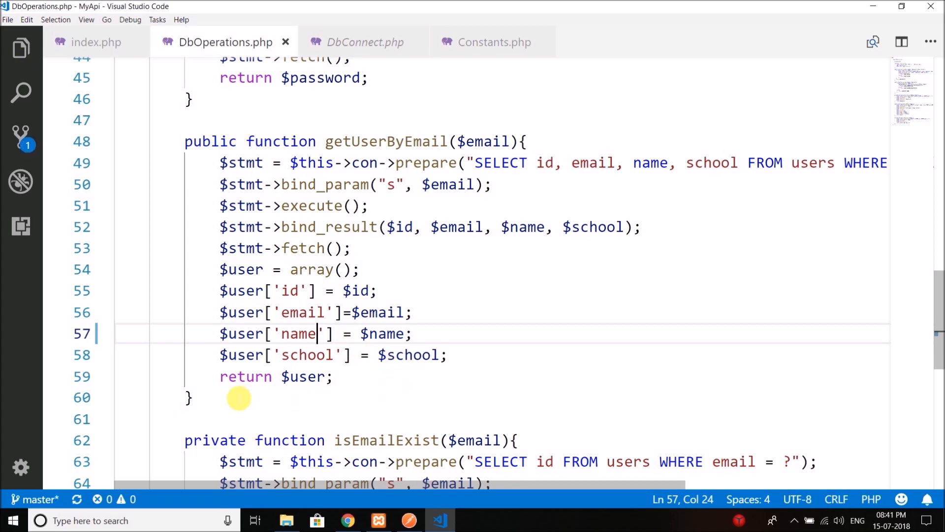
pyautogui.click(260, 120)
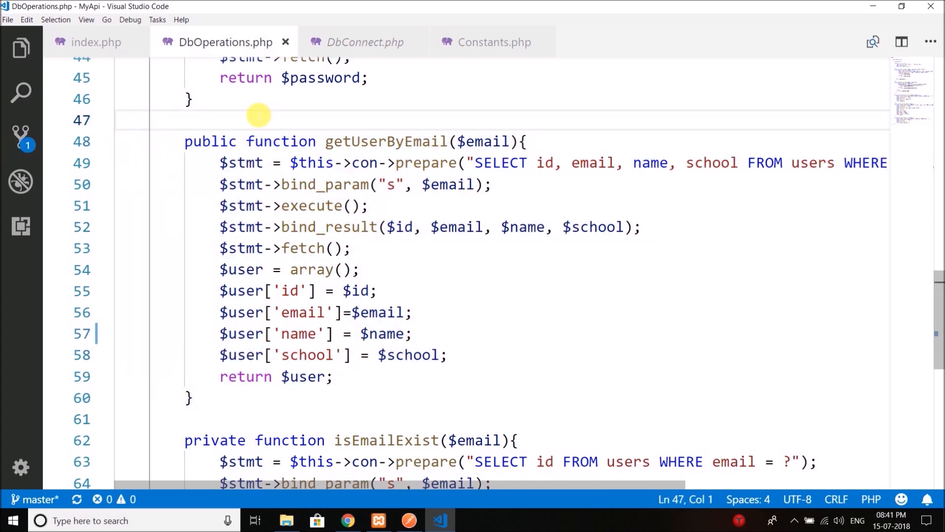
# - Add public function getAllUsers() using getUserByEmail's body, with the WHERE clause removed
pyautogui.write('public')
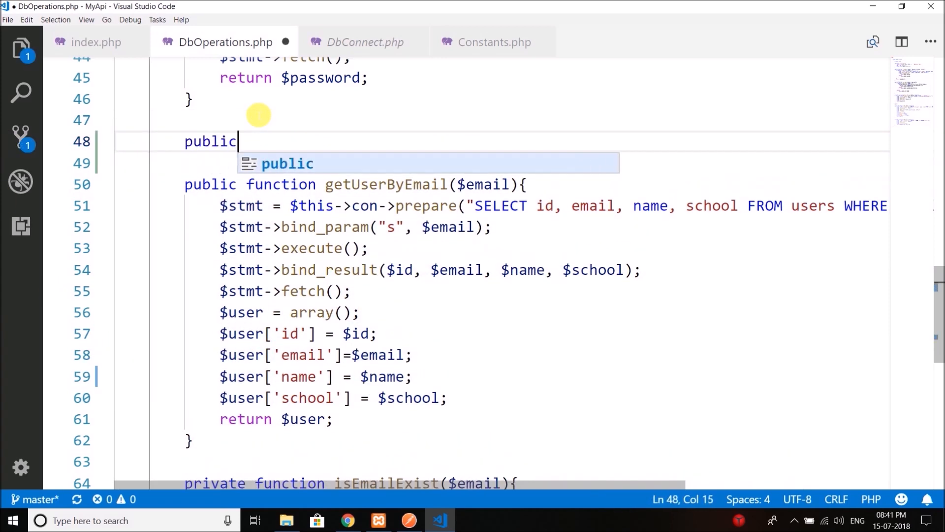
pyautogui.write('function get')
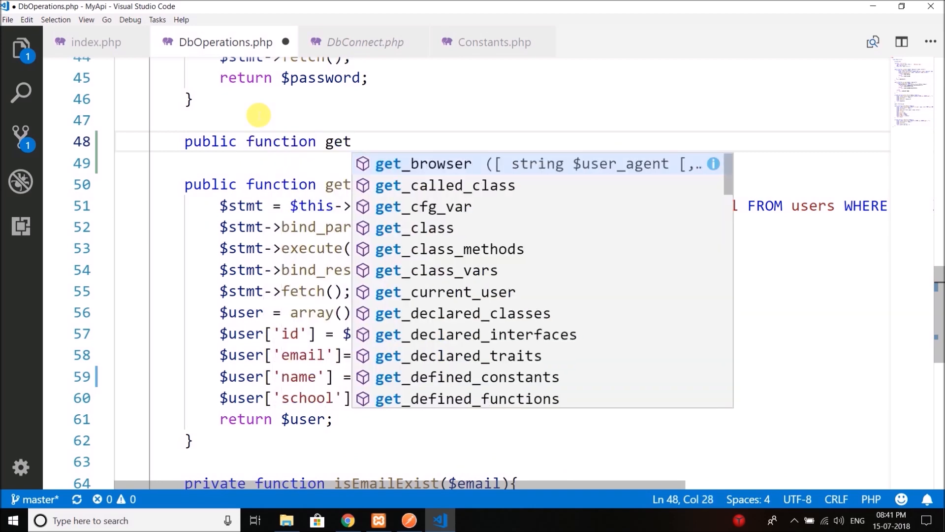
pyautogui.write('AllUsers(){')
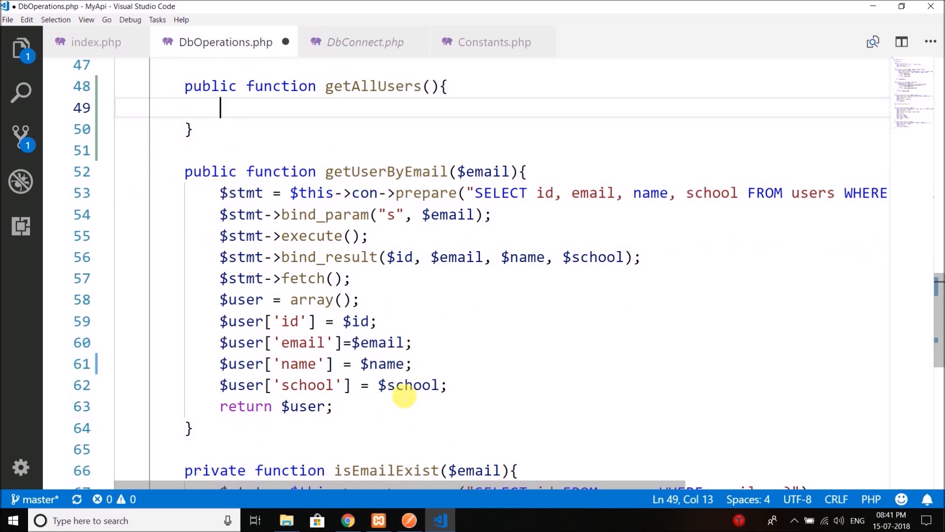
pyautogui.moveTo(221, 193); pyautogui.dragTo(333, 405)
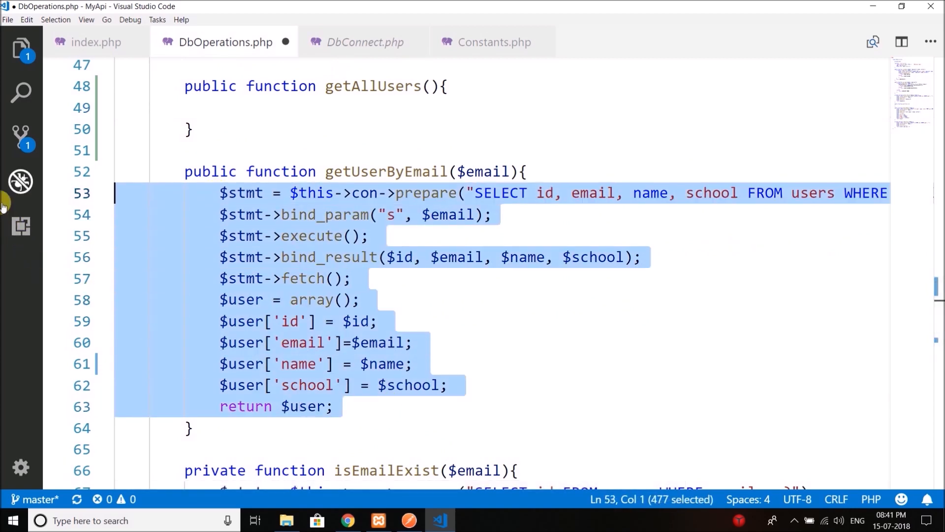
pyautogui.click(145, 107)
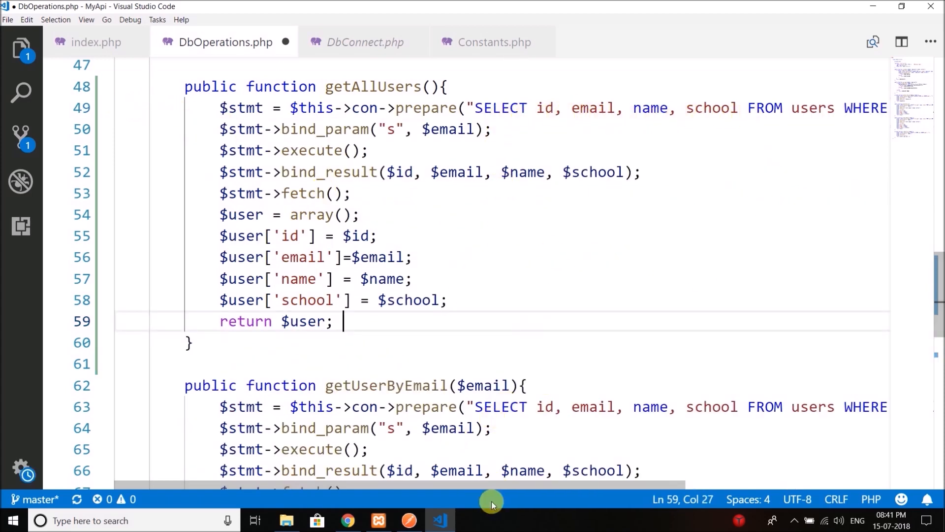
pyautogui.hscroll(3)
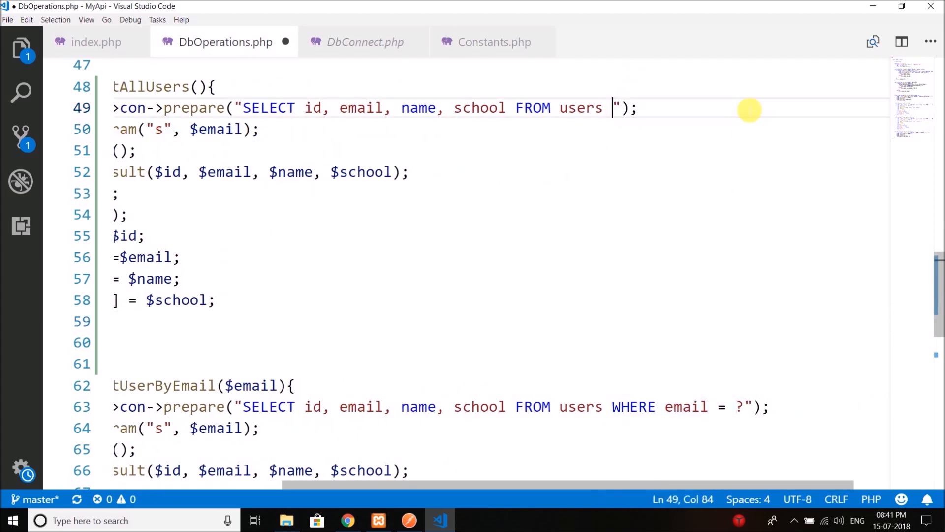
pyautogui.press('Backspace')
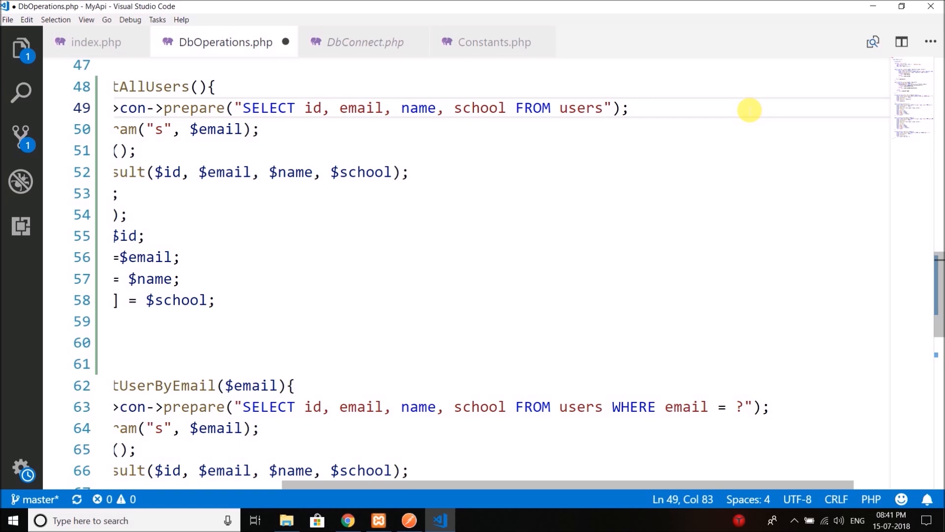
pyautogui.write(';')
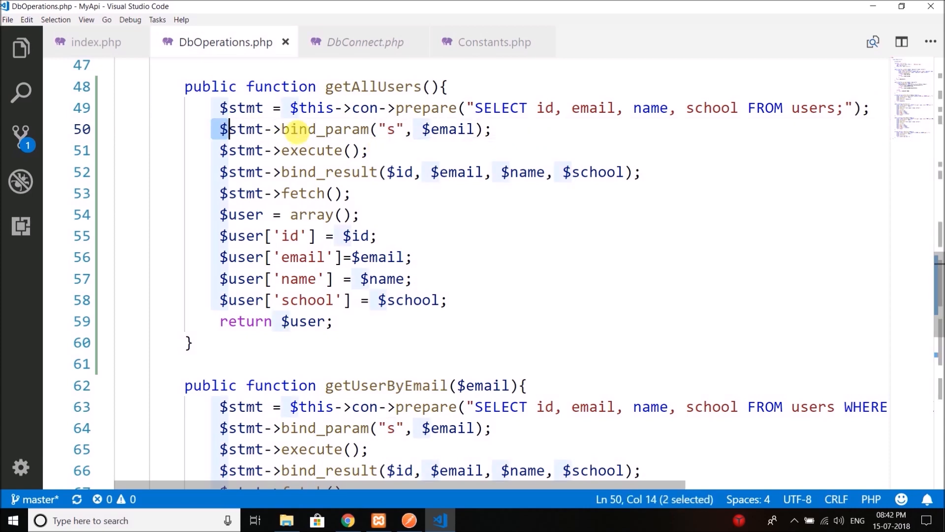
# - Remove the bind_param line and turn $stmt->fetch() into a while loop
pyautogui.press('Delete')
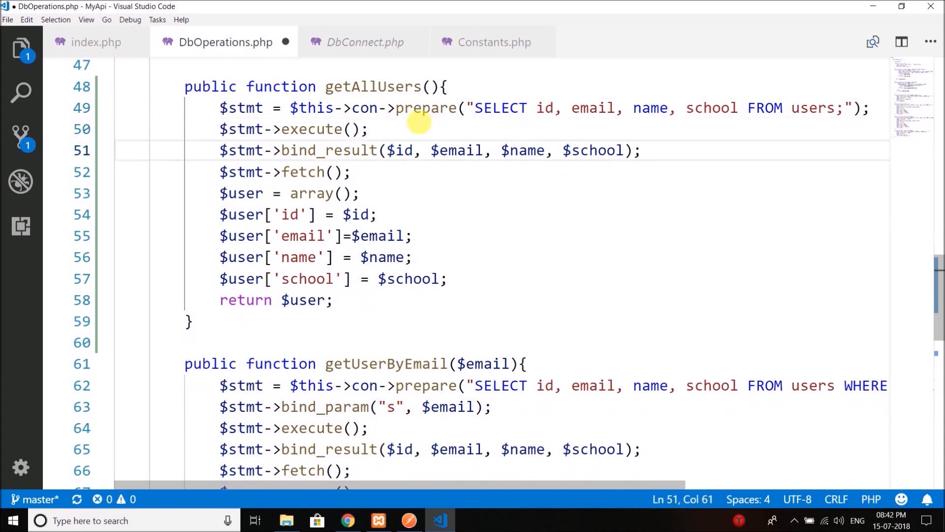
pyautogui.tripleClick(422, 150)
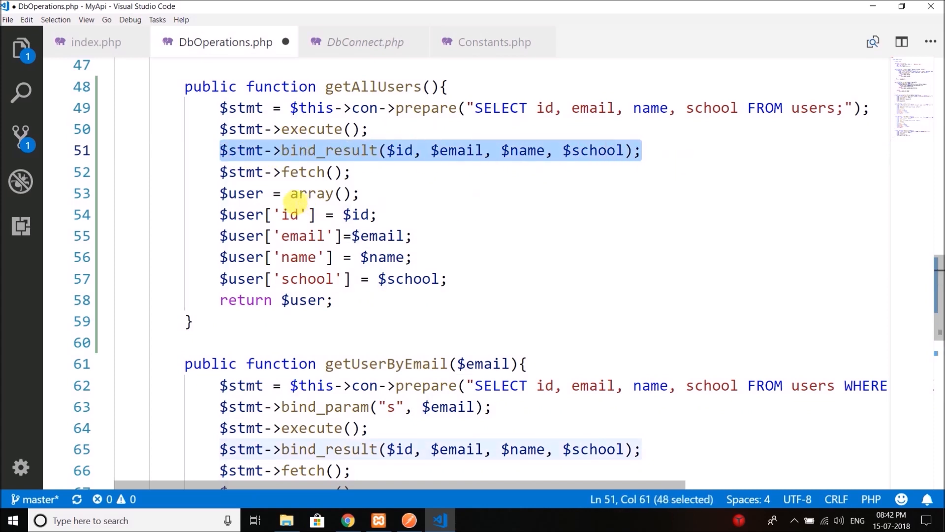
pyautogui.moveTo(244, 172)
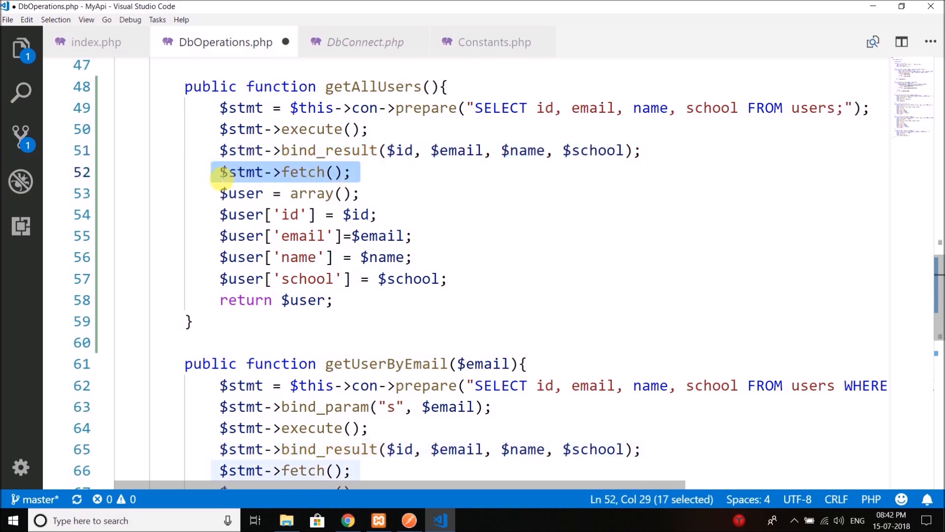
pyautogui.write('while(')
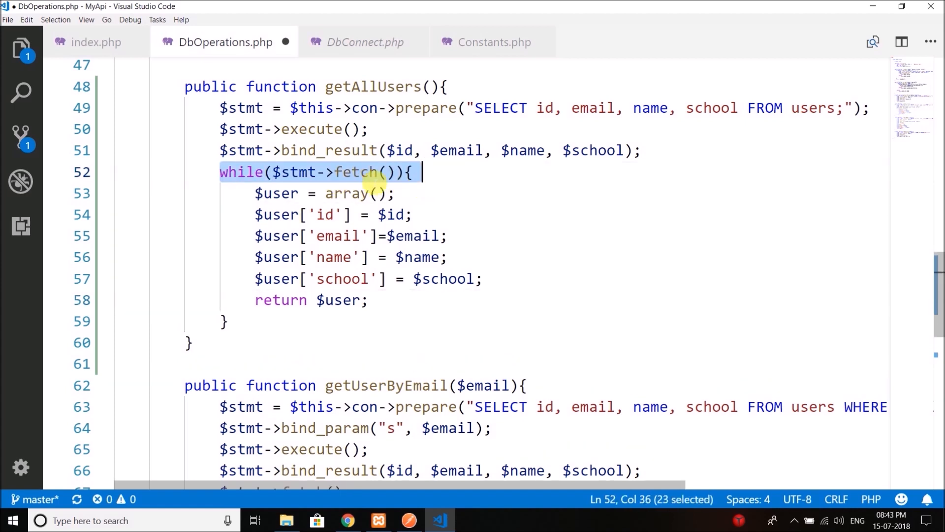
pyautogui.click(289, 172)
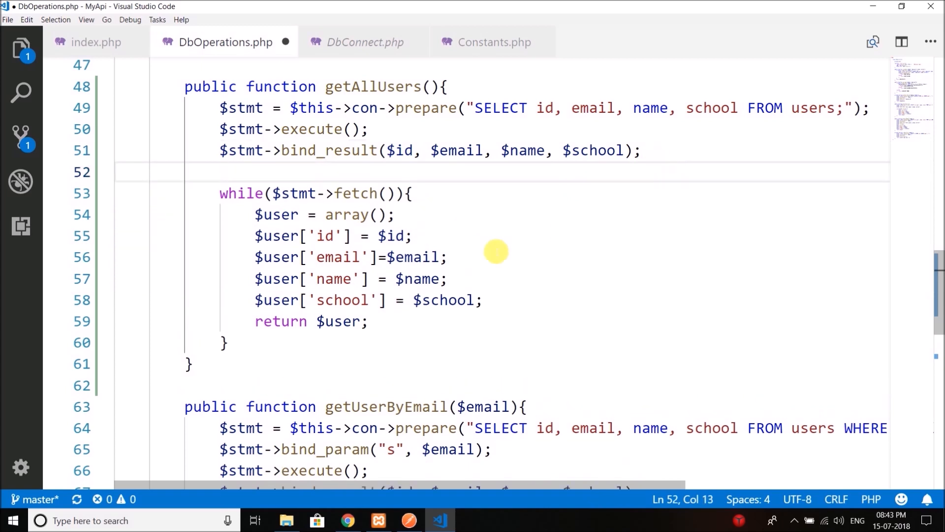
# - Initialize a $users array and delete the return statement inside the loop
pyautogui.write('$')
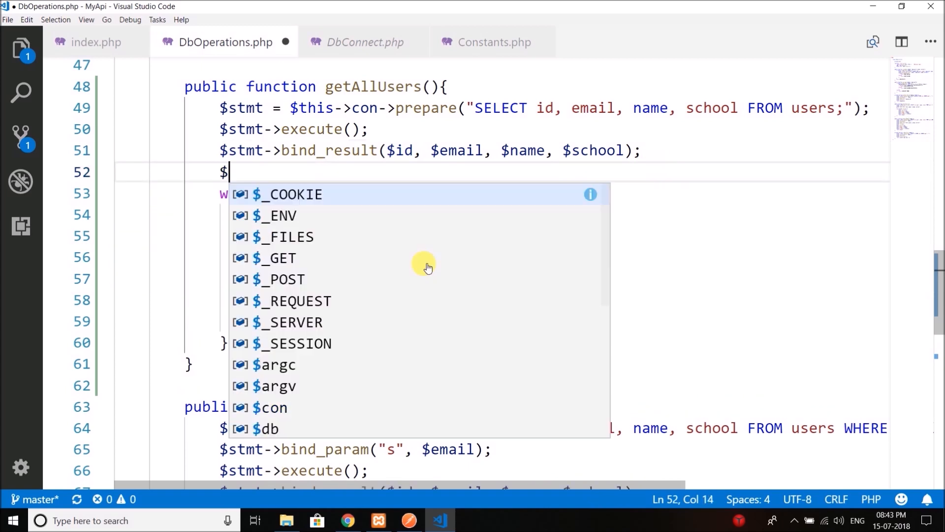
pyautogui.write('user')
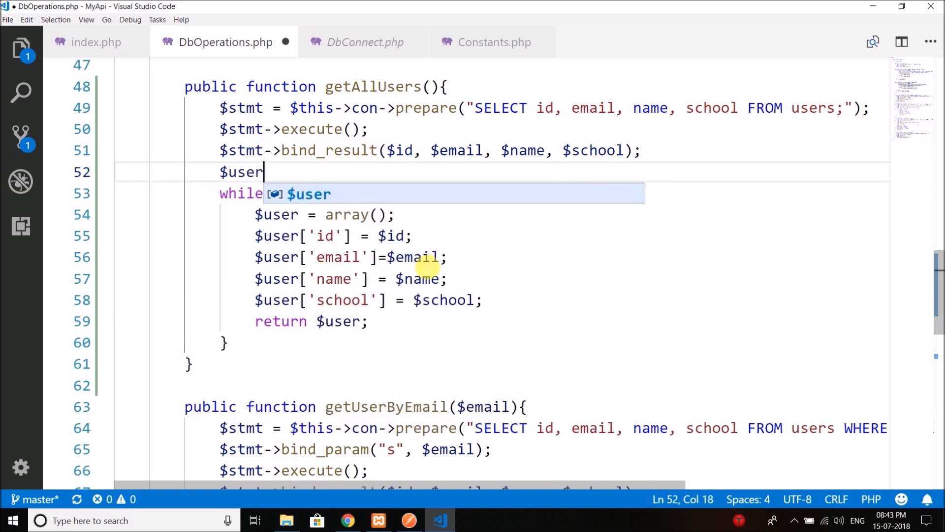
pyautogui.write('s = array();')
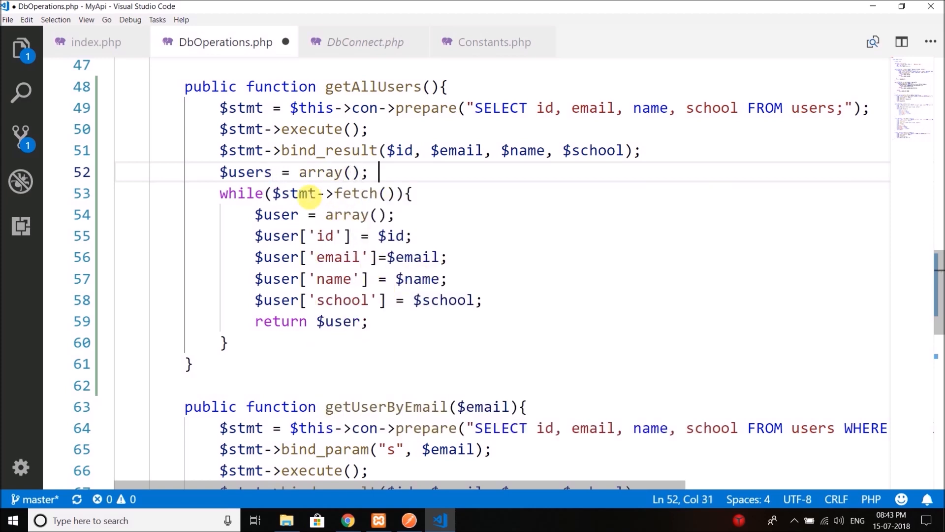
pyautogui.doubleClick(276, 215)
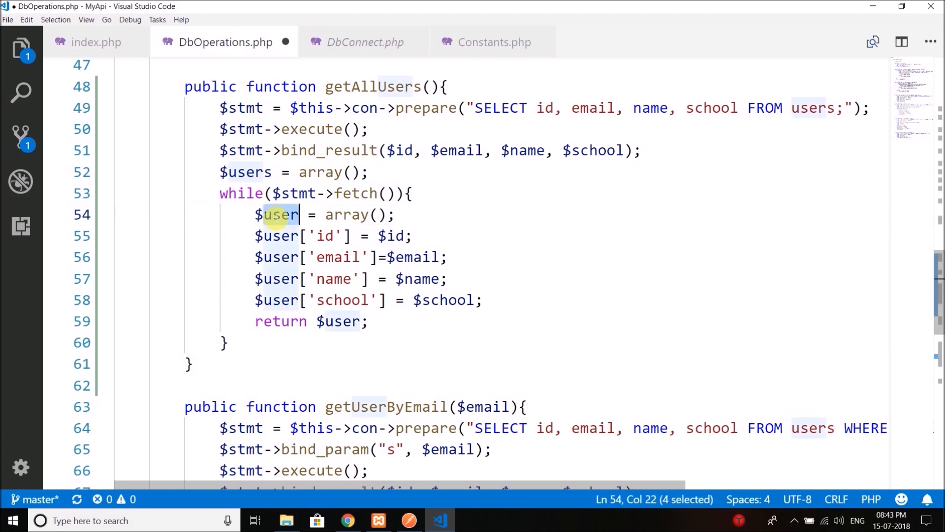
pyautogui.click(490, 299)
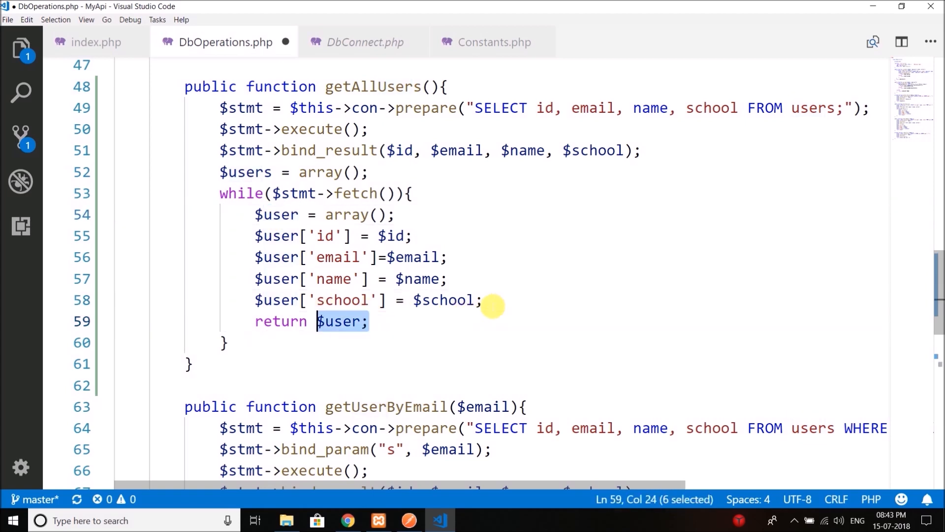
pyautogui.press('Delete')
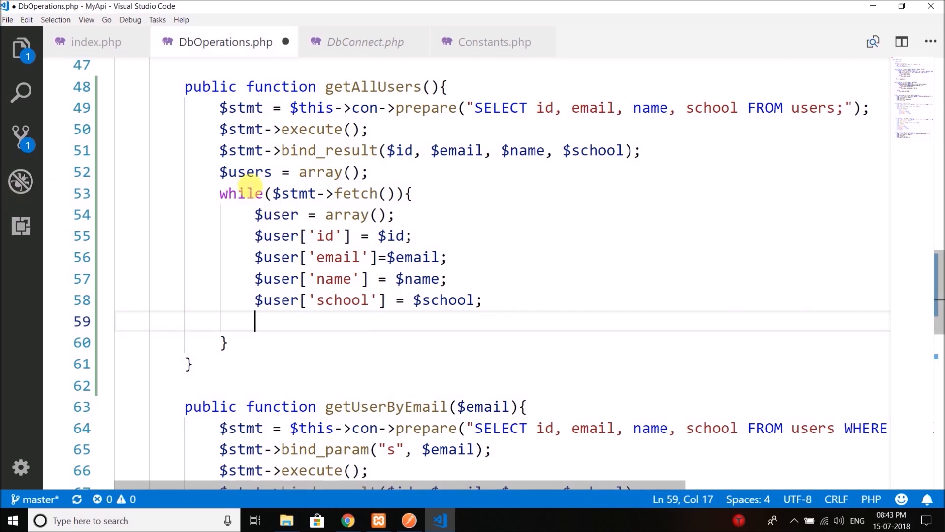
# - Add array_push($users, $user); inside the while loop
pyautogui.write('$')
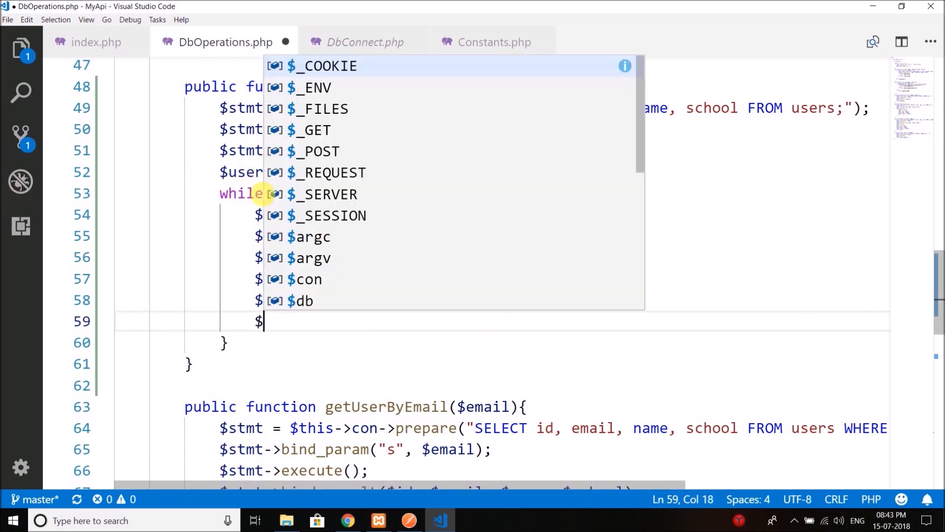
pyautogui.write('array_pu')
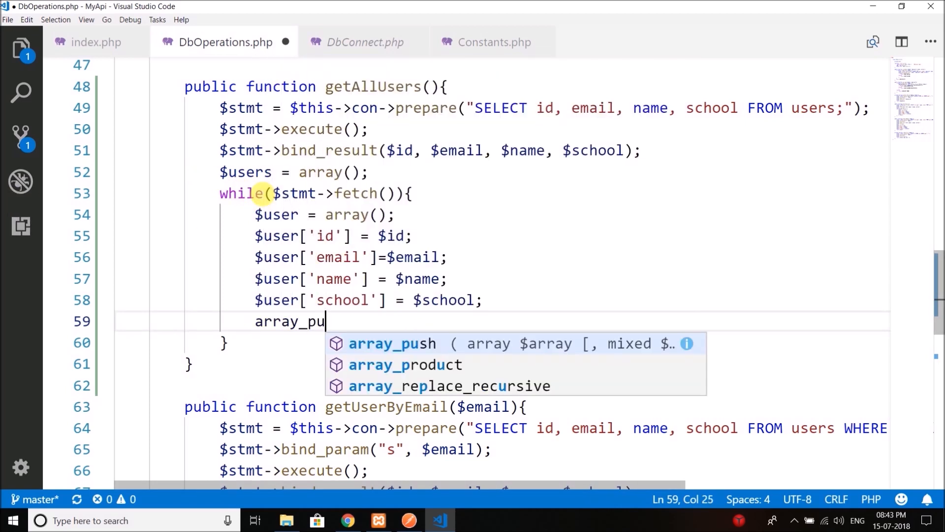
pyautogui.press('Tab')
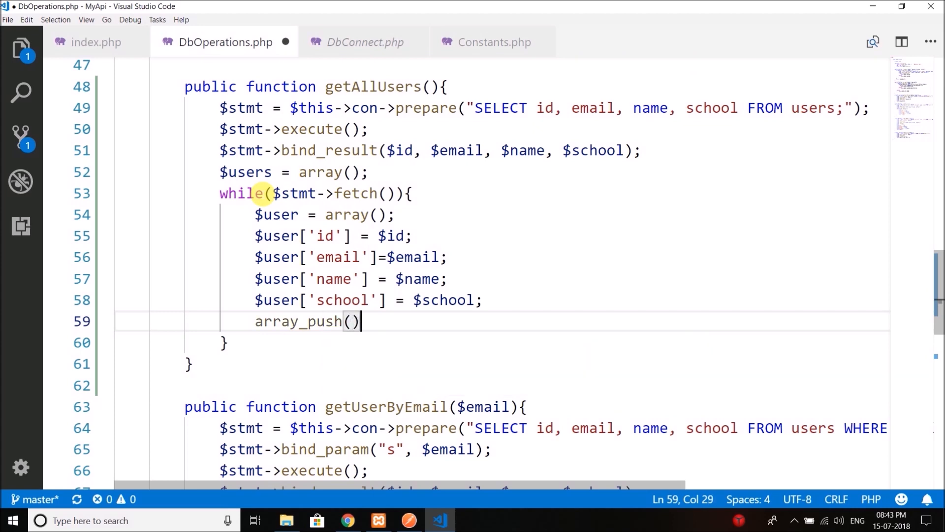
pyautogui.write(';')
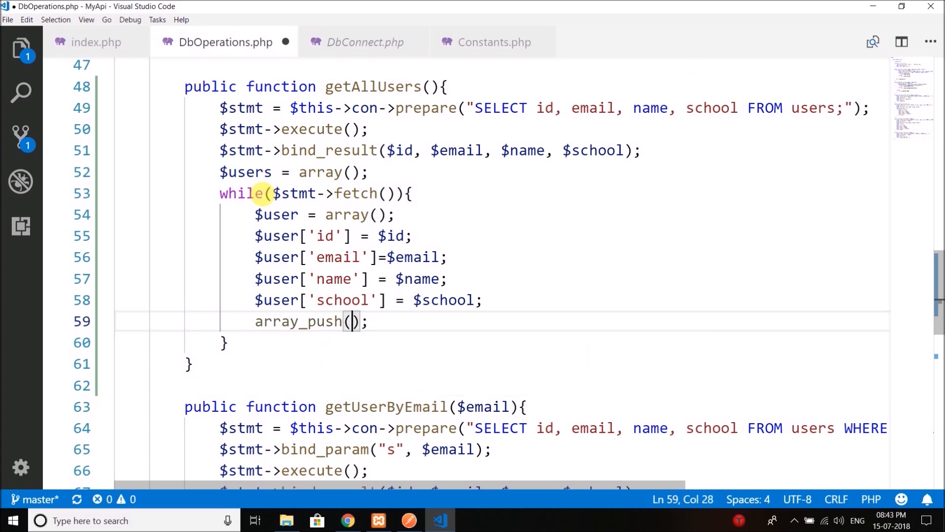
pyautogui.write('$')
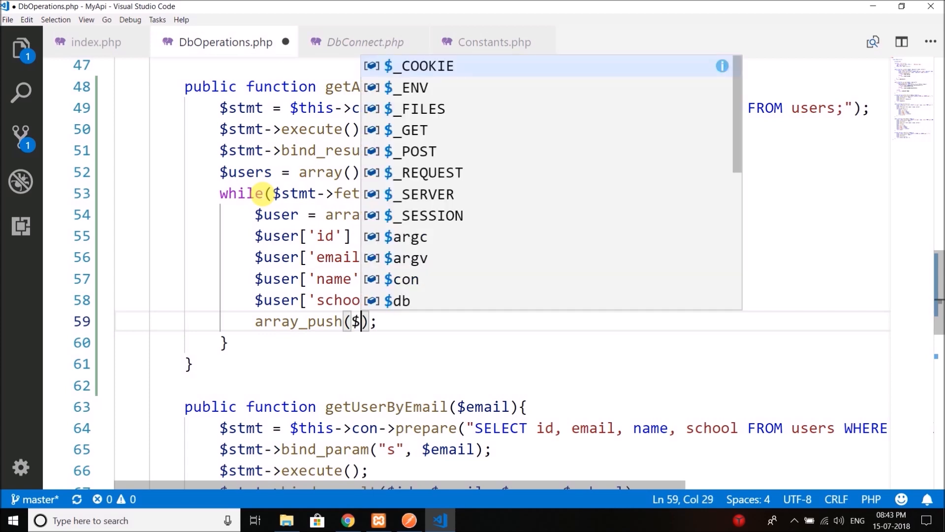
pyautogui.write('users')
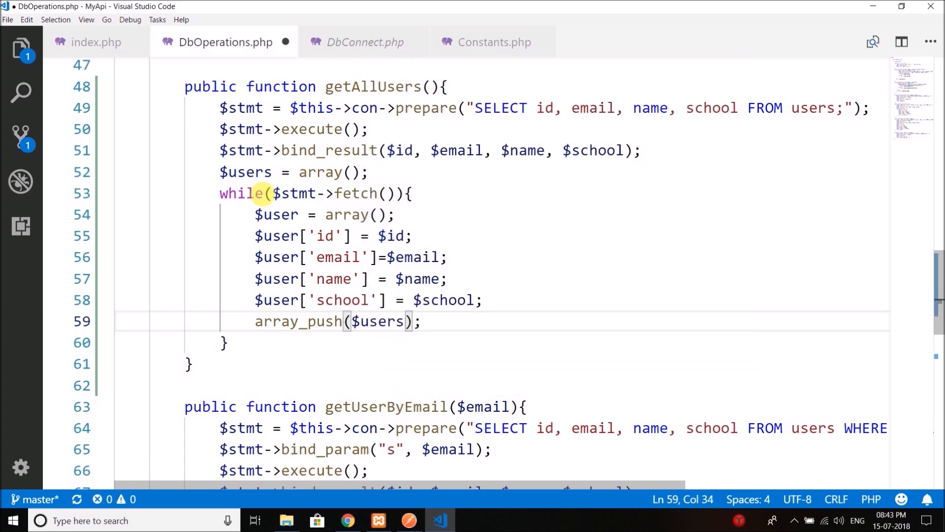
pyautogui.write(', $use')
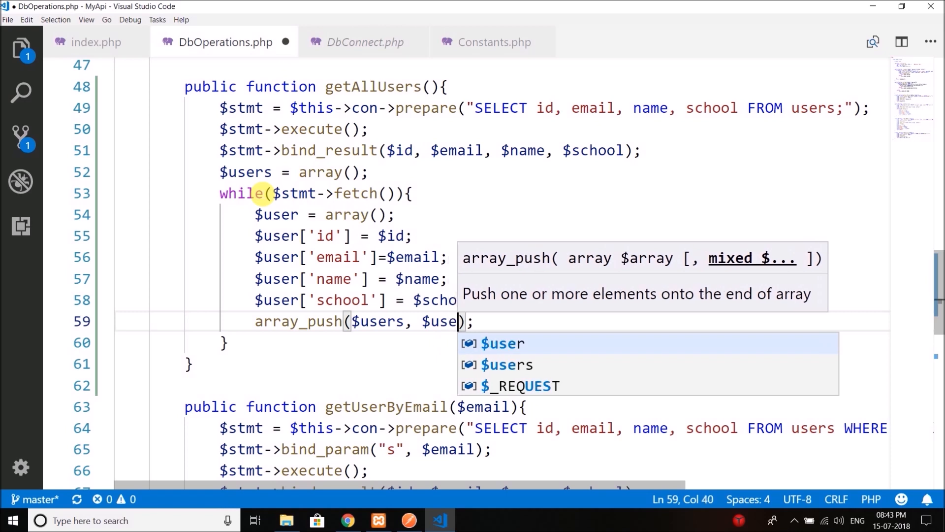
pyautogui.press('Tab')
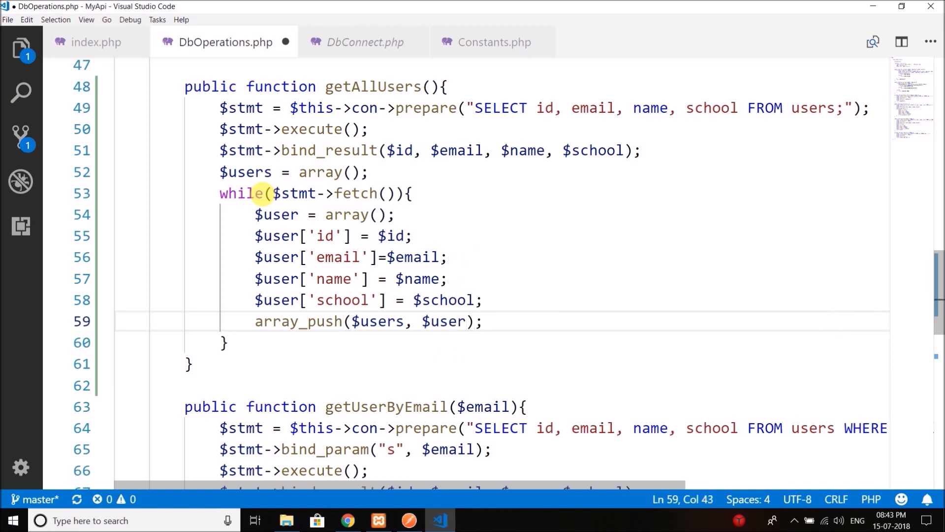
pyautogui.click(447, 321)
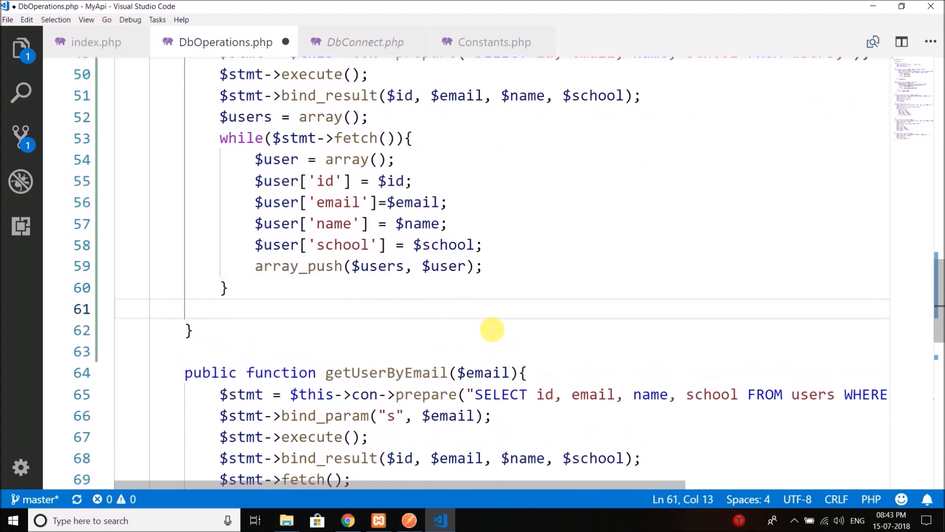
# - End getAllUsers with return $users;, save DbOperations.php, and switch to index.php
pyautogui.write('return $users;')
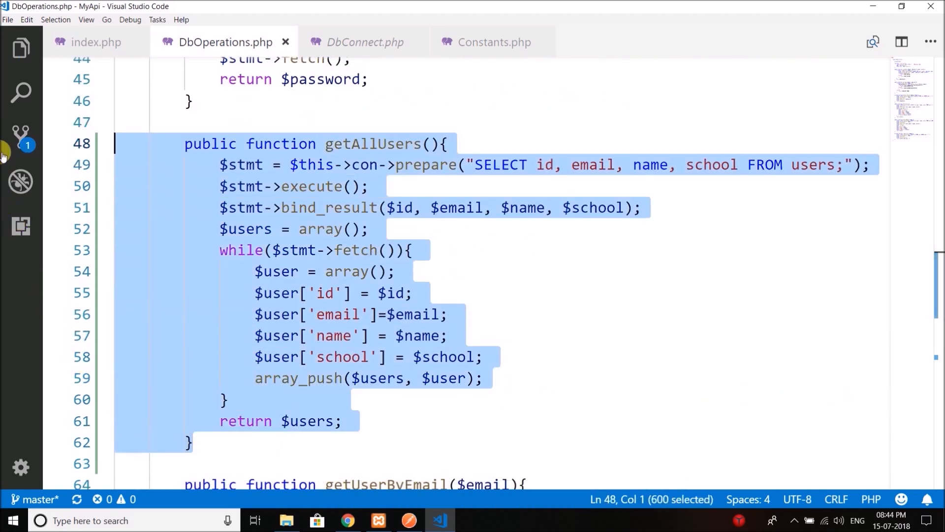
pyautogui.click(353, 228)
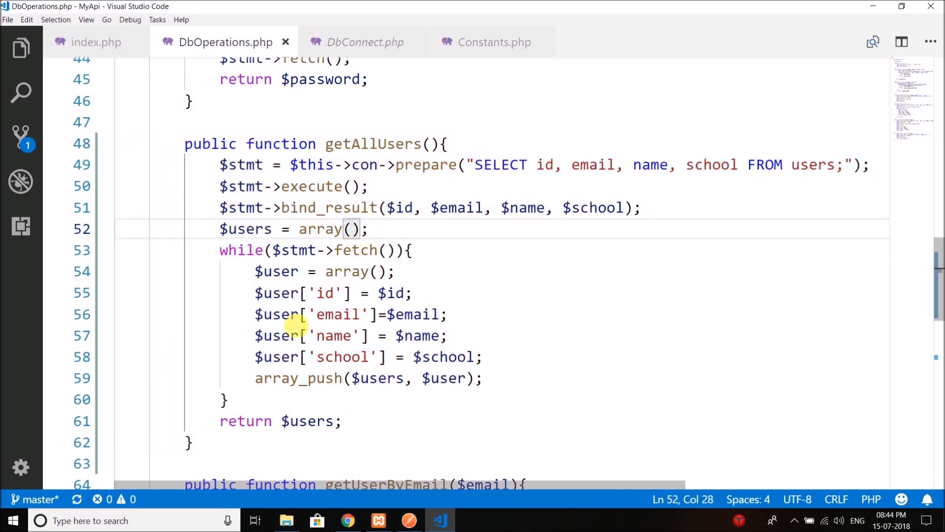
pyautogui.click(96, 42)
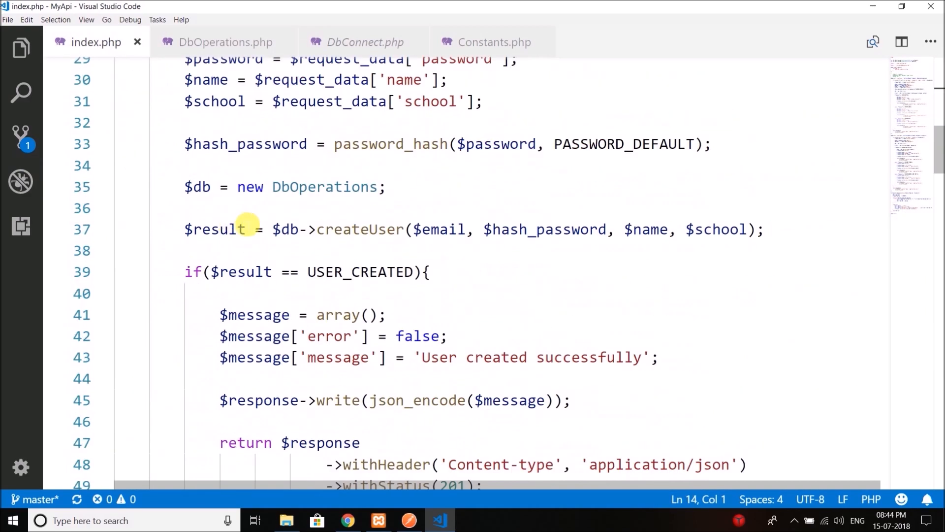
# - Add a $app->get('/allusers') route with a Request $request, Response $response handler
pyautogui.scroll(-3)
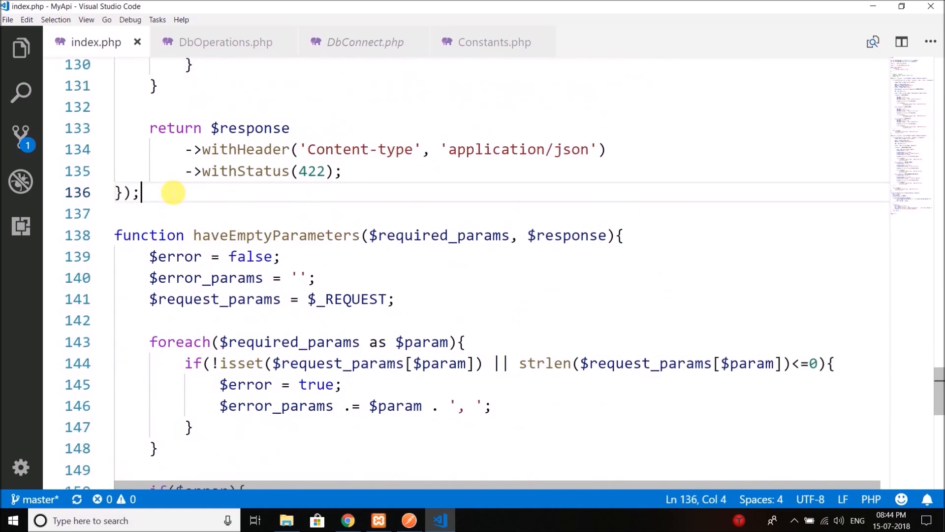
pyautogui.press('Enter')
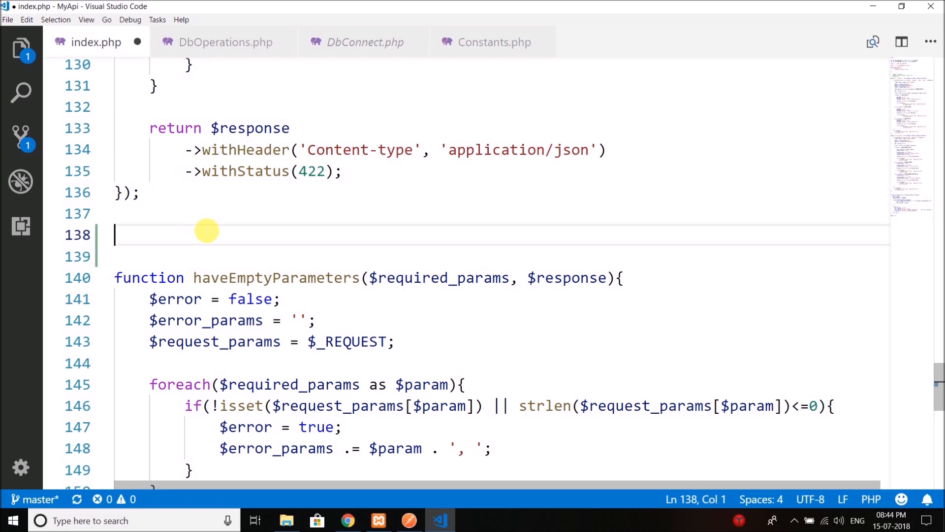
pyautogui.write('$app->g')
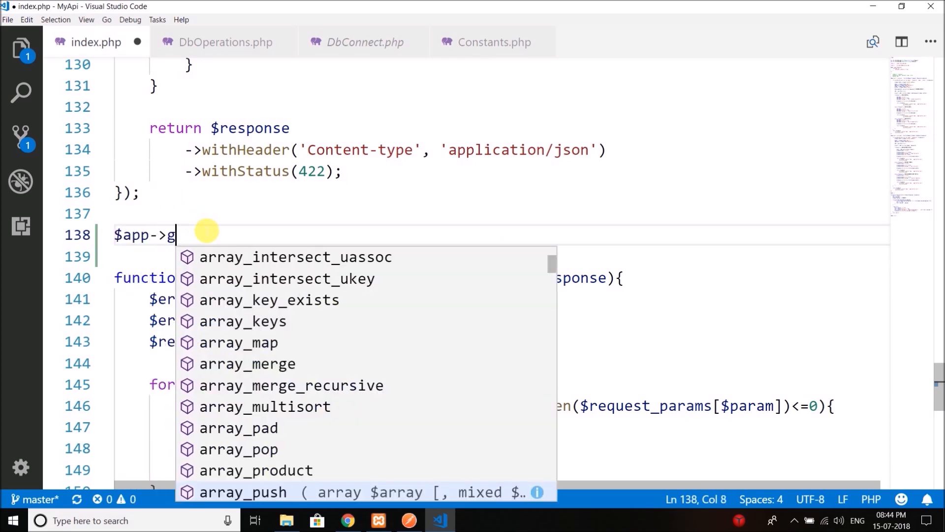
pyautogui.write('et();')
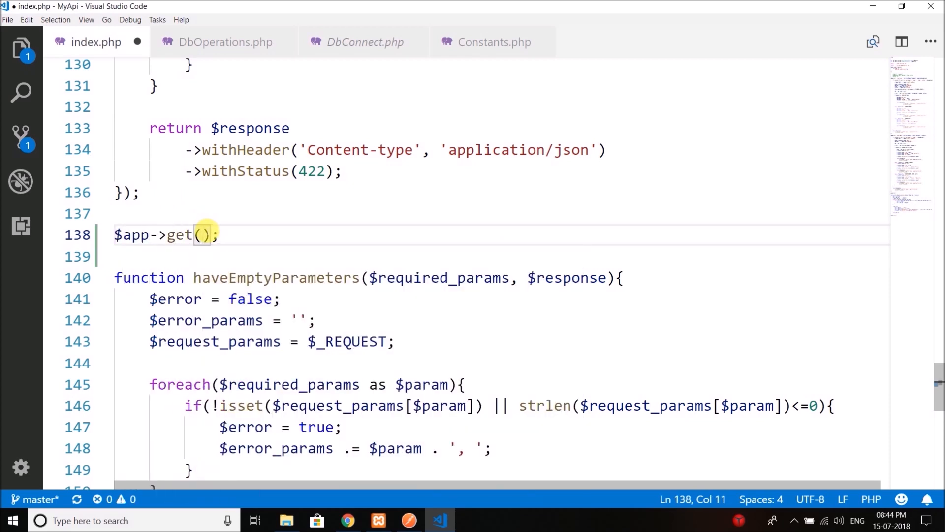
pyautogui.write("'/allusers'")
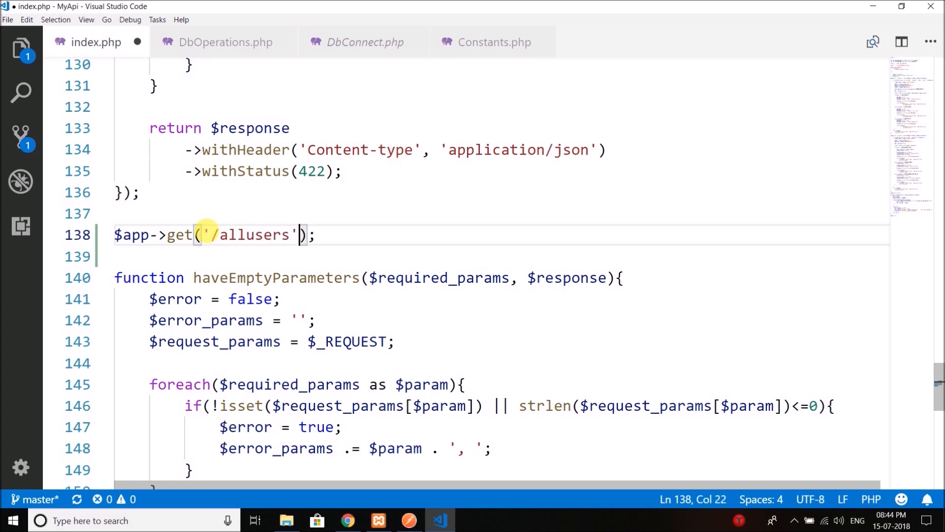
pyautogui.write(', function()')
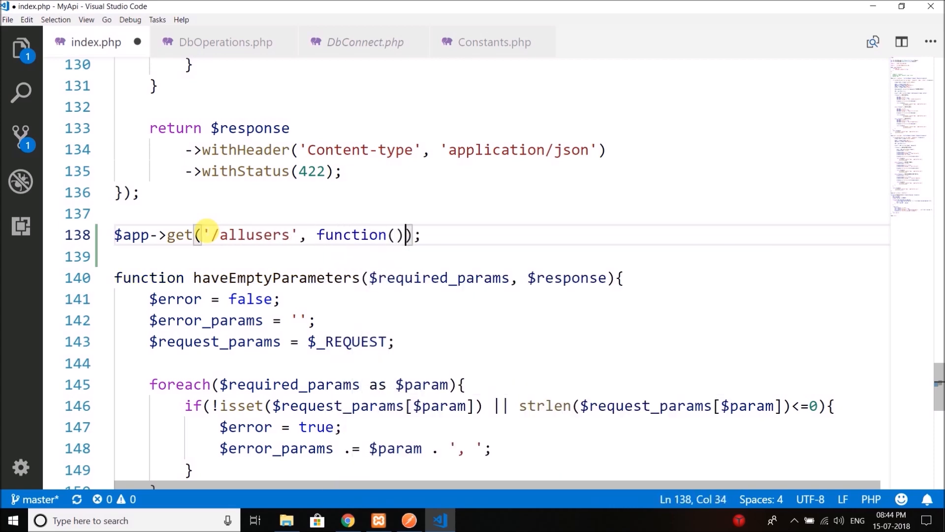
pyautogui.write('$')
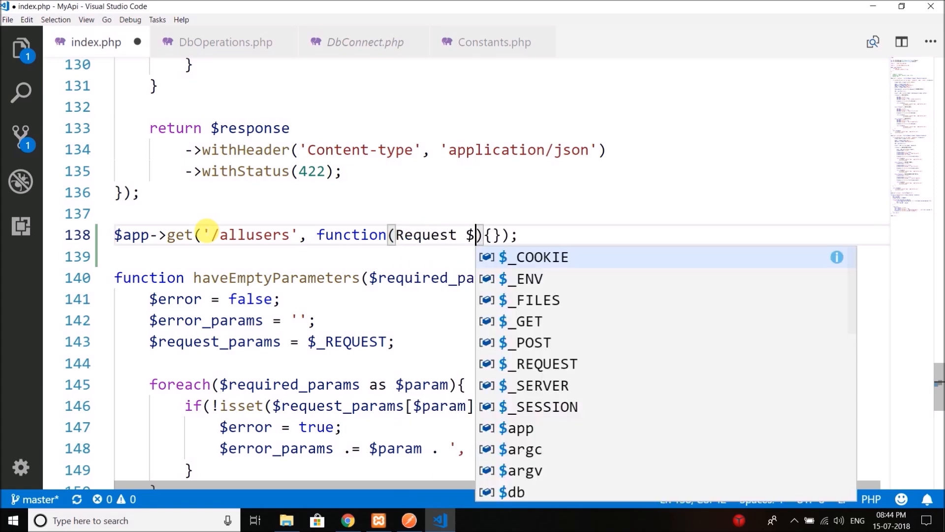
pyautogui.write('request, Response $response')
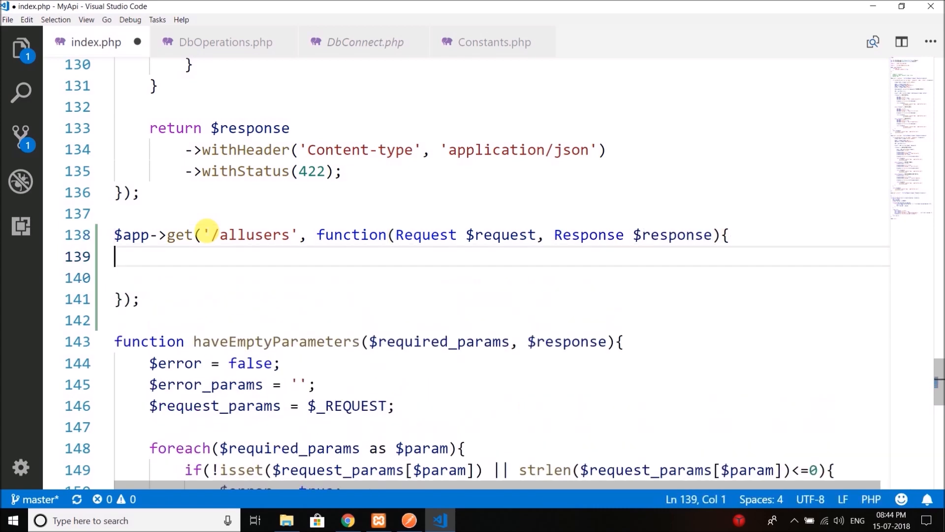
# - Create $db = new DbOperations and assign $db->getAllUsers() to $users
pyautogui.write('$db = new DbOperations;')
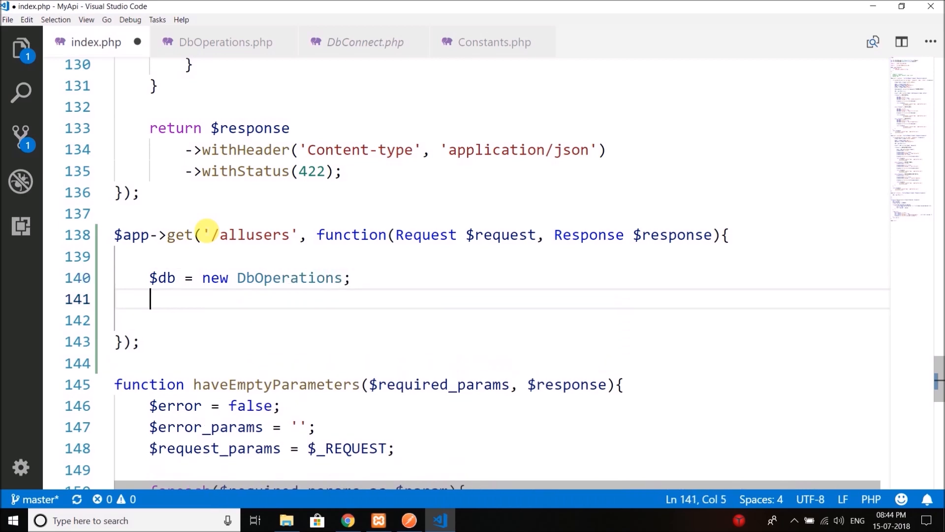
pyautogui.write('$db')
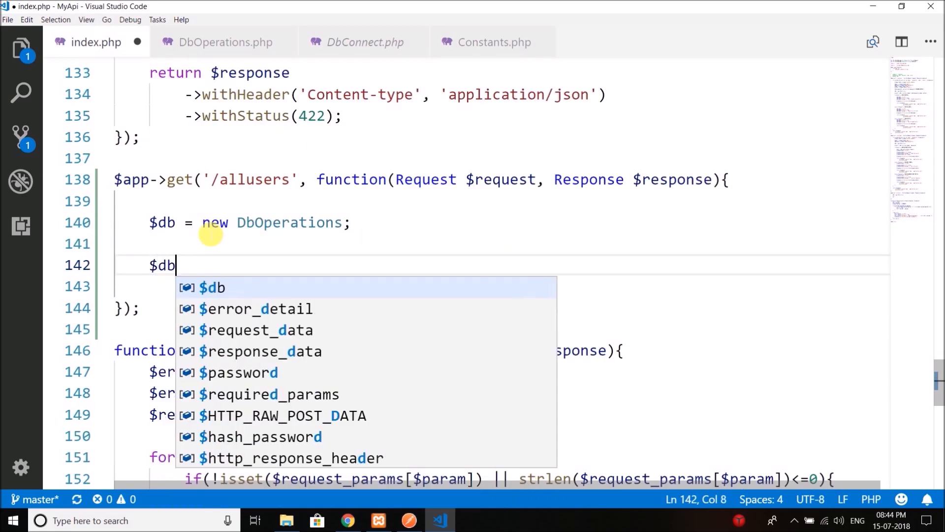
pyautogui.write('->getAl')
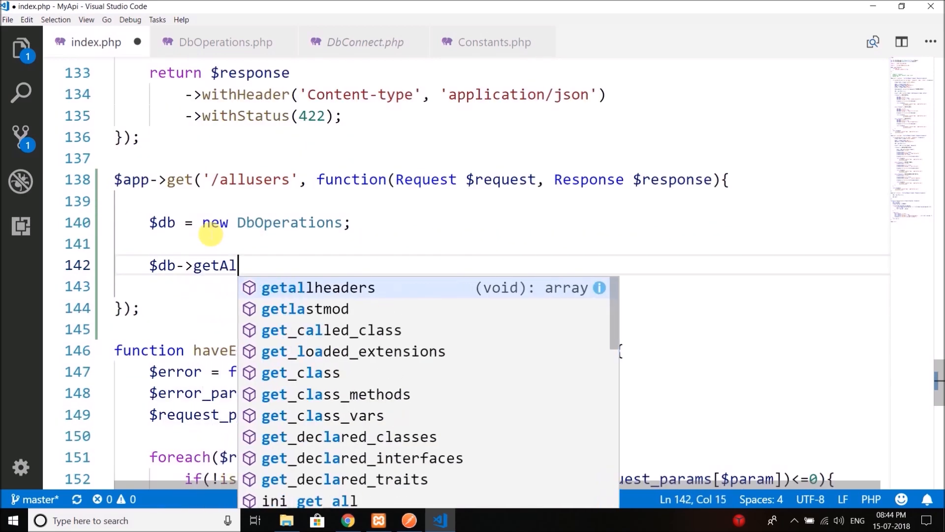
pyautogui.write('lUsers()')
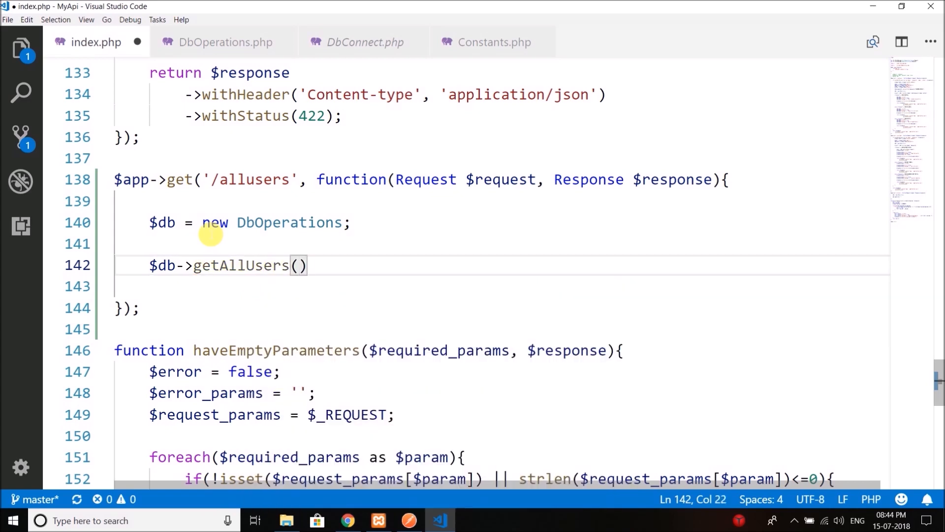
pyautogui.write(';')
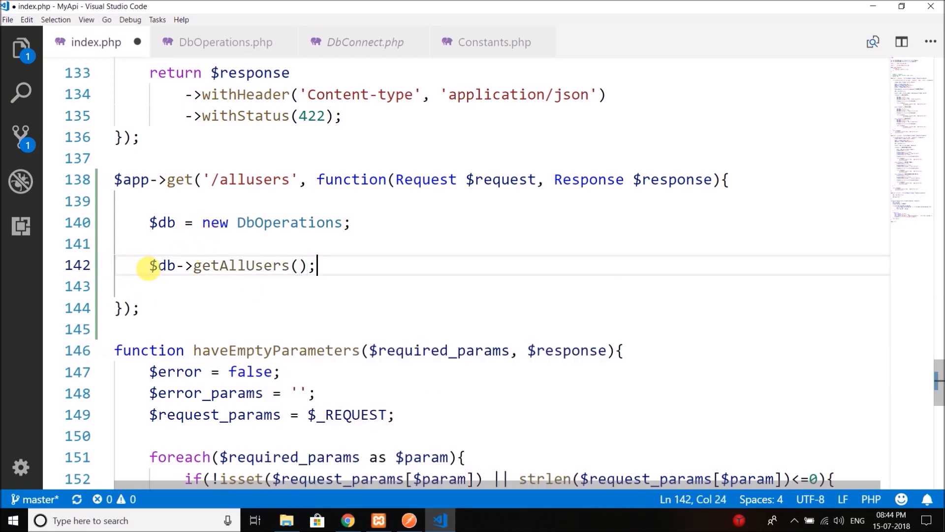
pyautogui.write('$users =')
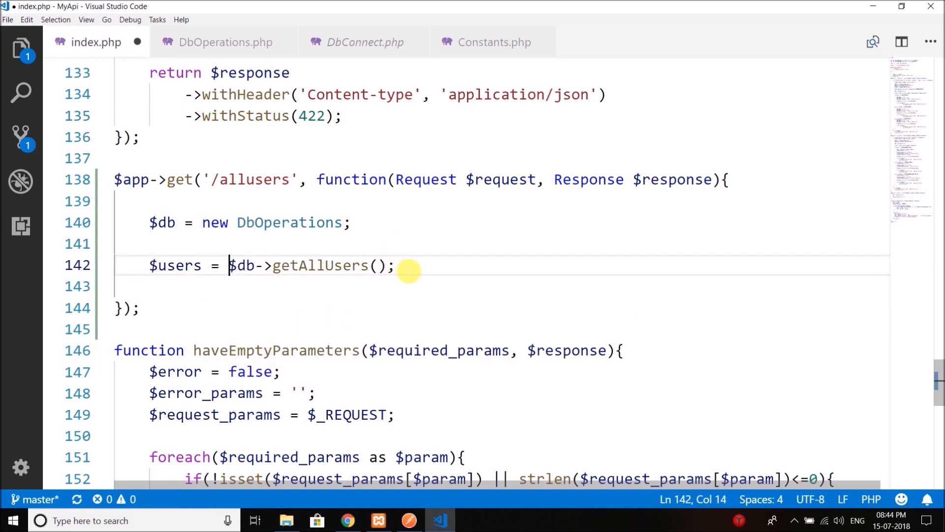
# - Create an empty $response_data array in the /allusers route
pyautogui.write('$us')
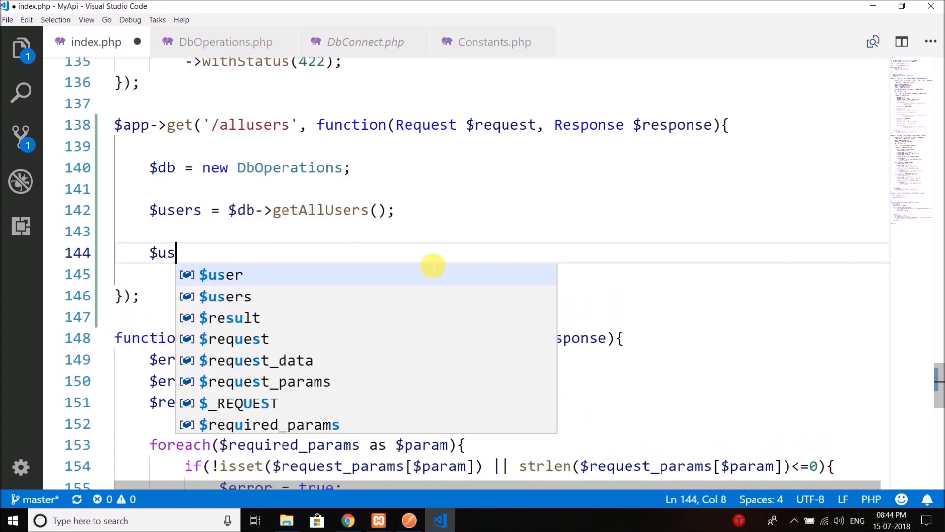
pyautogui.press('BackSpace')
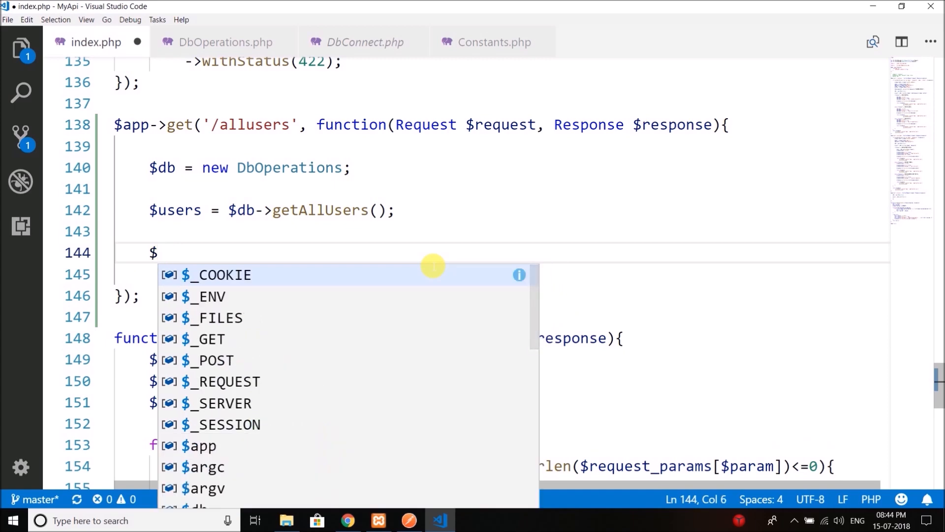
pyautogui.write('response_data')
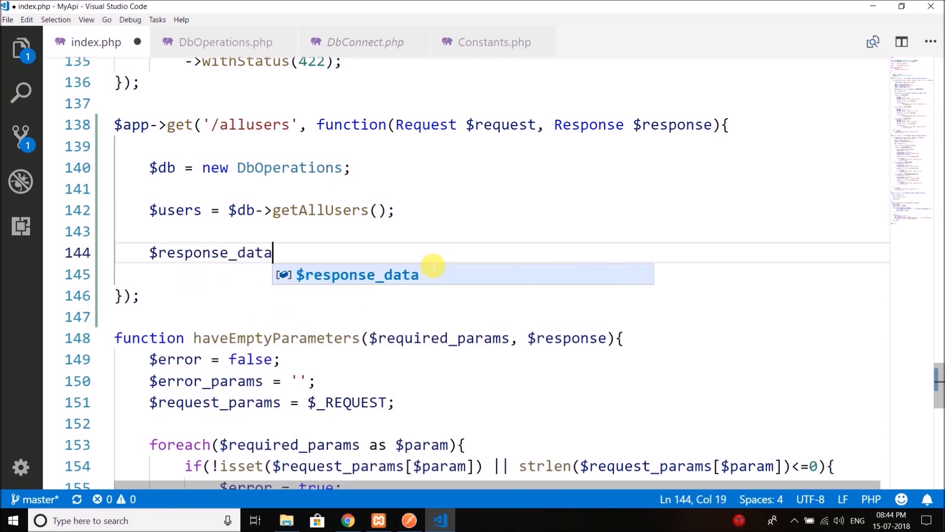
pyautogui.write('= array();')
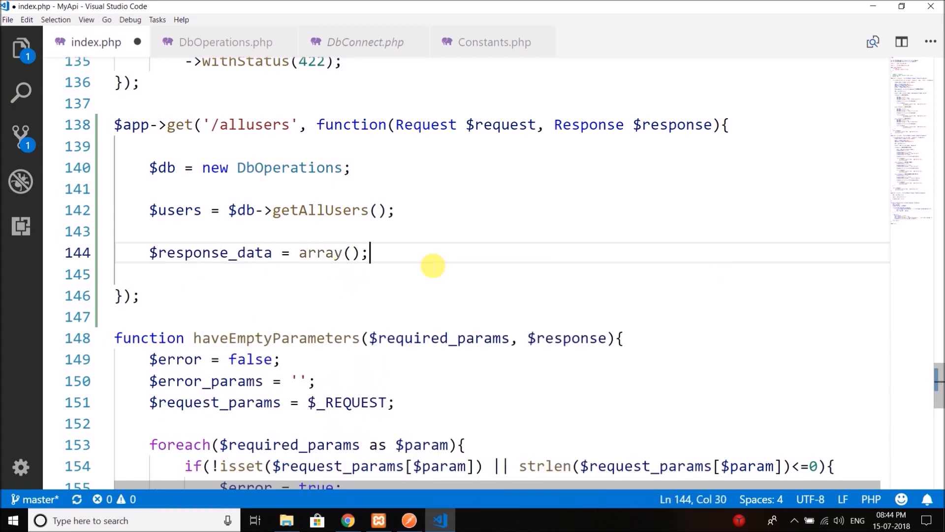
# - Set $response_data['error'] to false and $response_data['users'] to $users
pyautogui.write('$response-')
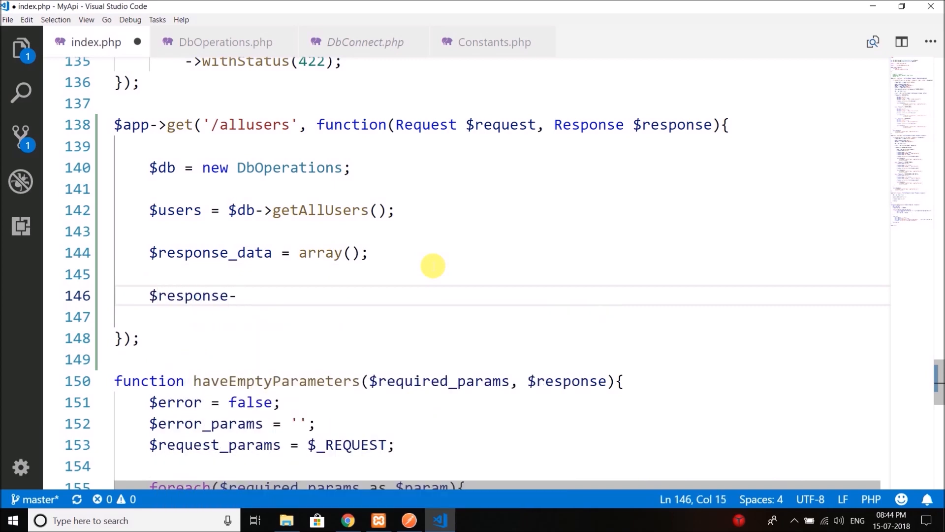
pyautogui.write("_data['mes']")
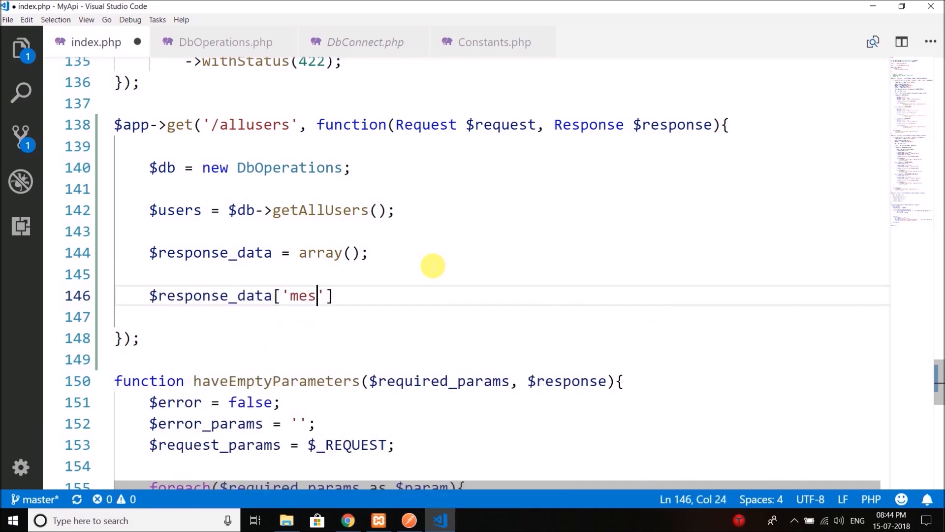
pyautogui.write('sage')
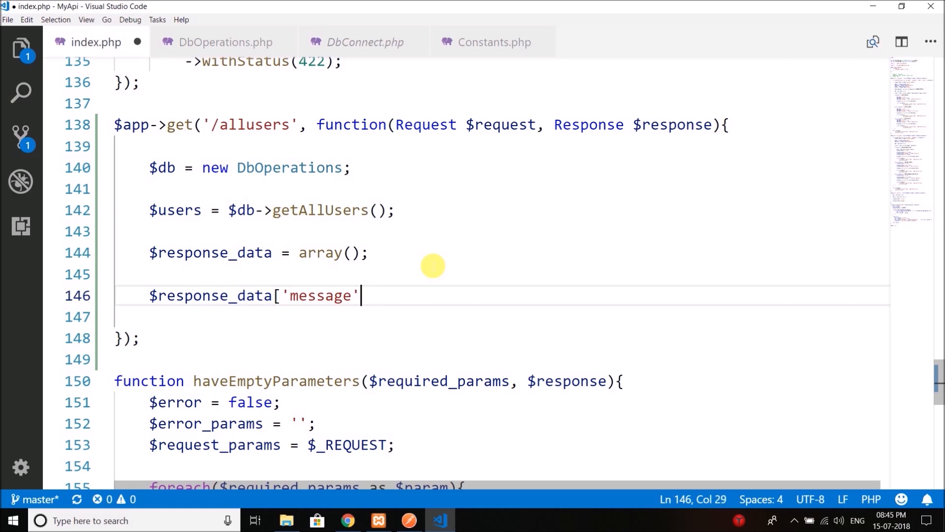
pyautogui.write('error')
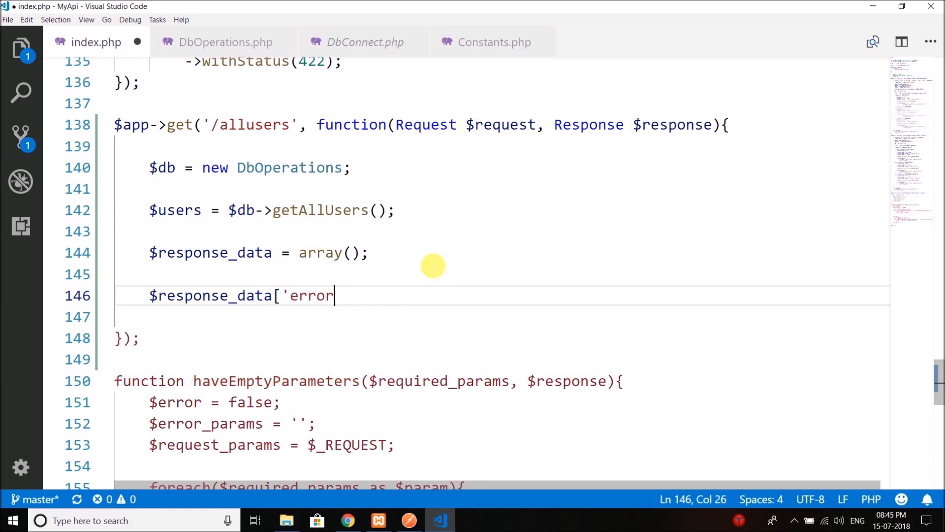
pyautogui.write("'] = false;")
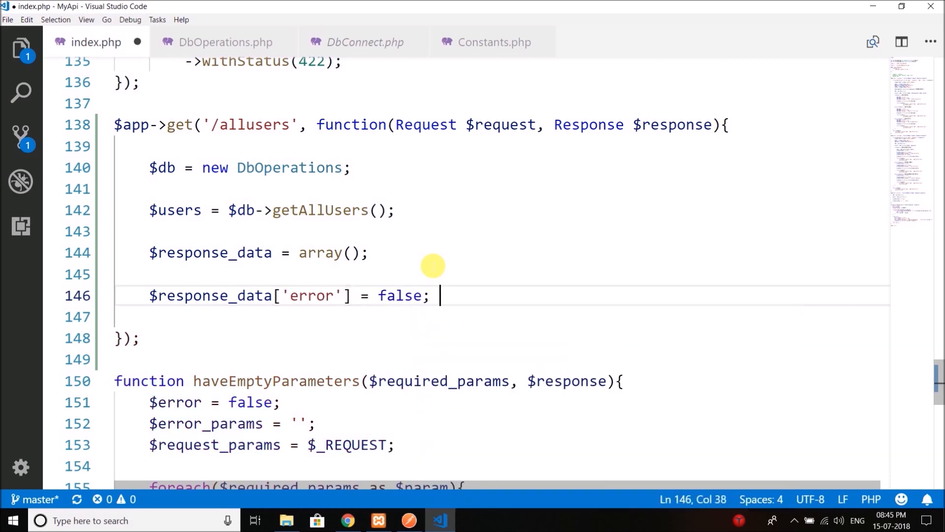
pyautogui.write("$response_data['U']")
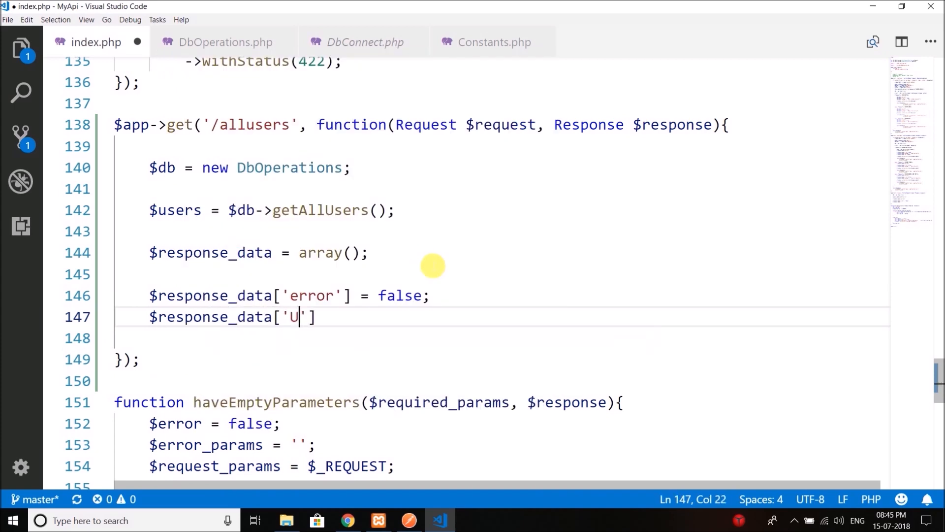
pyautogui.write("sers'] = u")
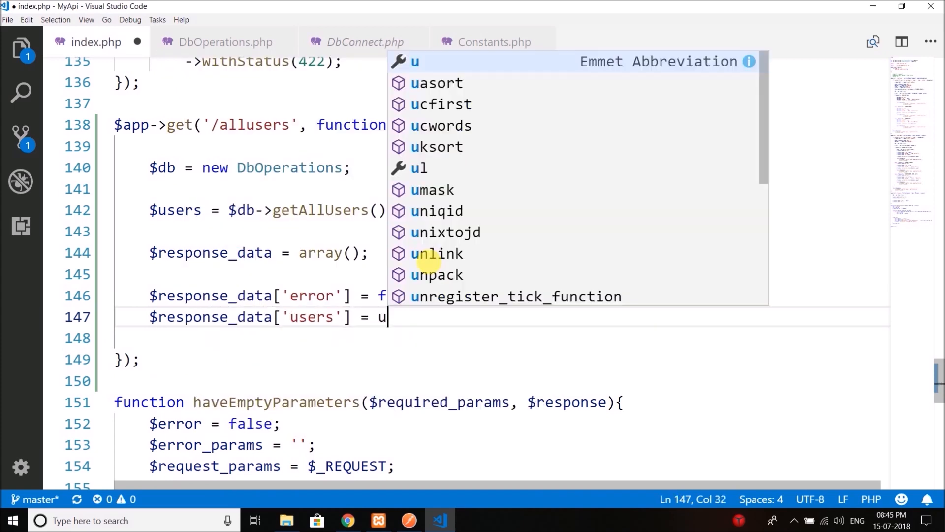
pyautogui.write('sers;')
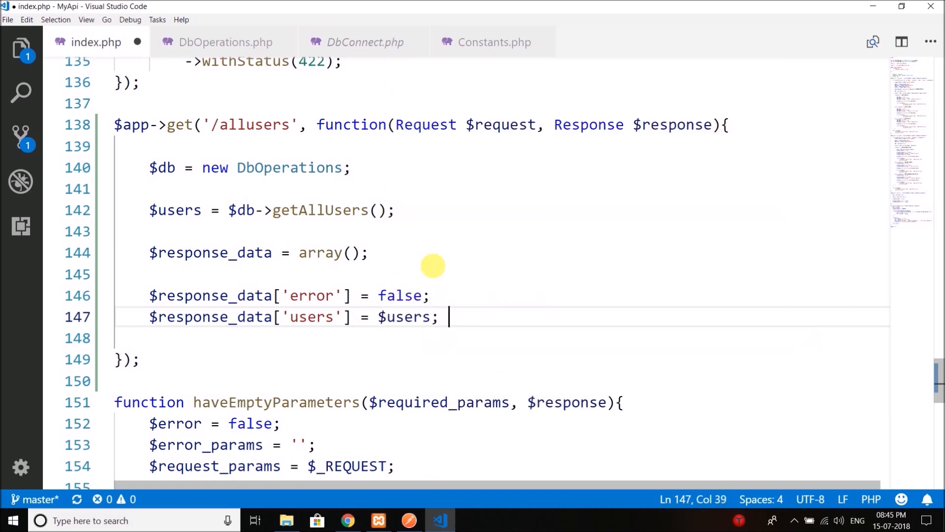
pyautogui.press('Enter')
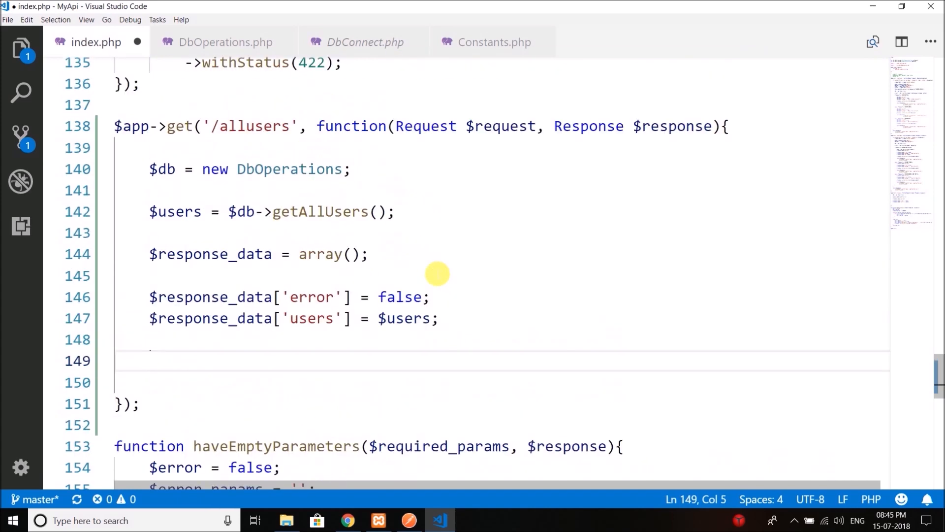
pyautogui.moveTo(732, 189)
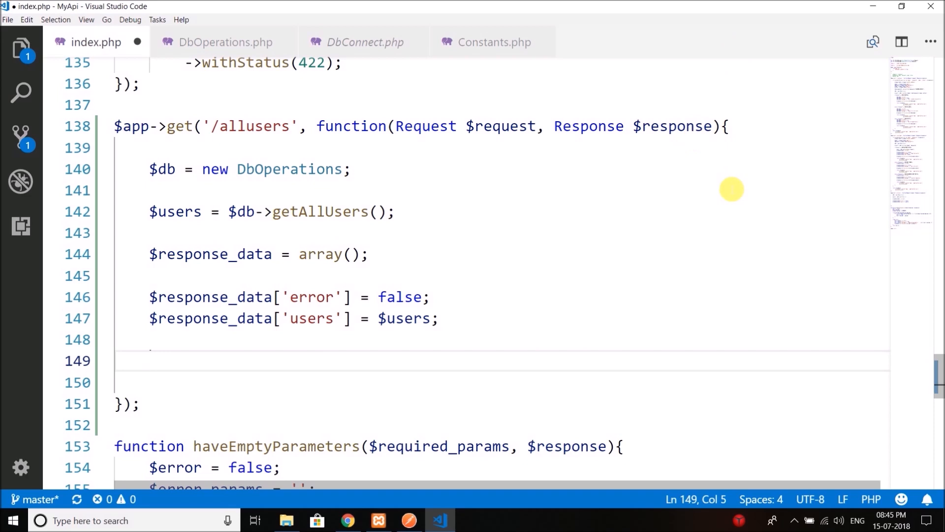
# - Write json_encode($response_data) and return it as application/json with status 200
pyautogui.write('$response->')
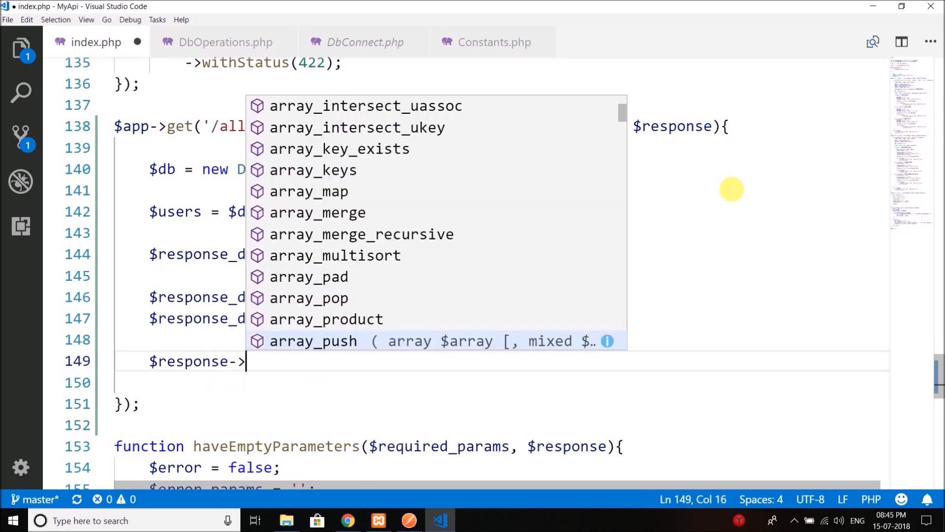
pyautogui.write('w')
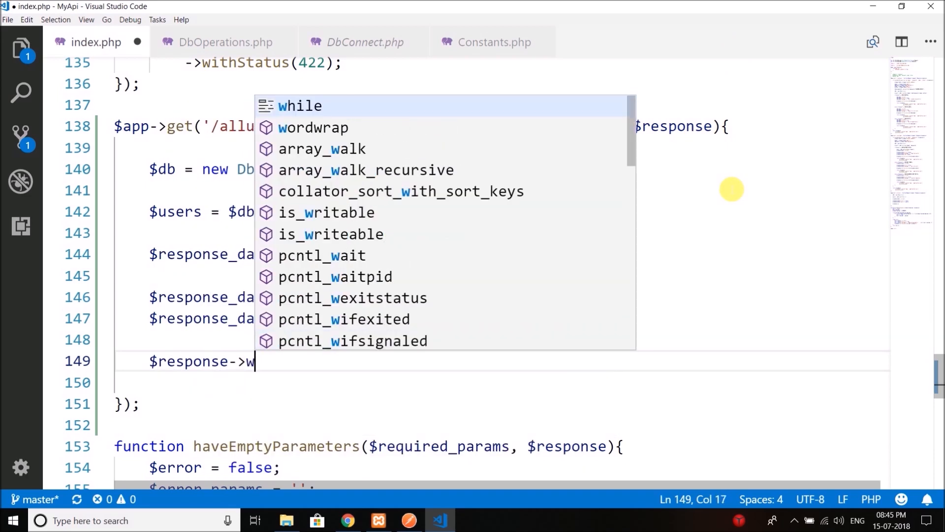
pyautogui.write('rite();')
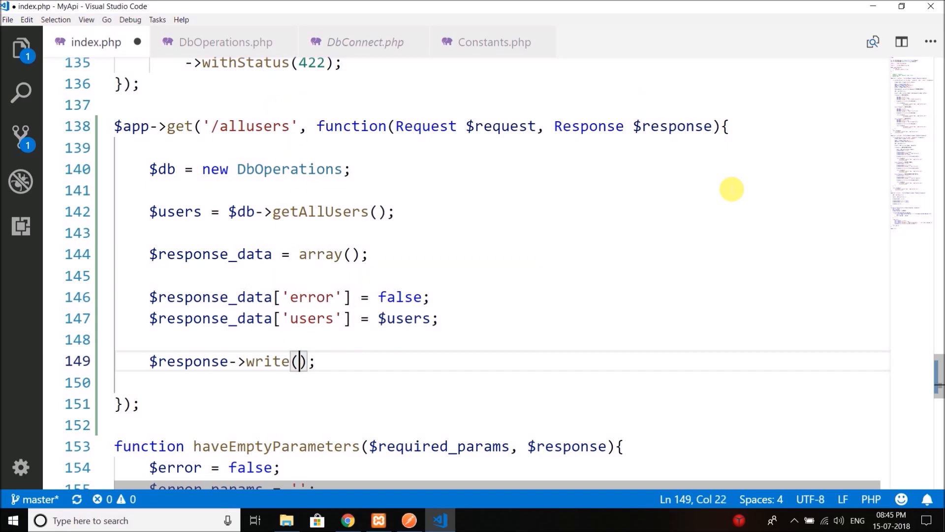
pyautogui.write('json')
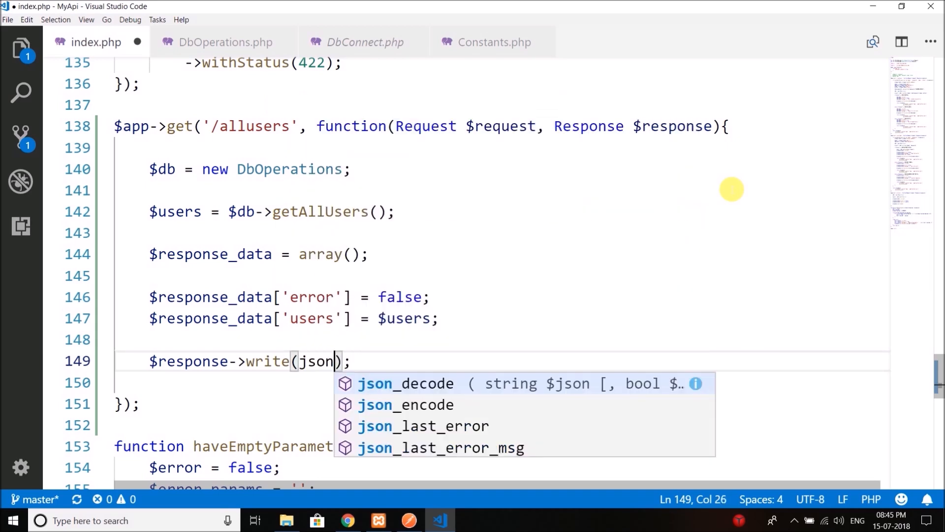
pyautogui.write('_encode($')
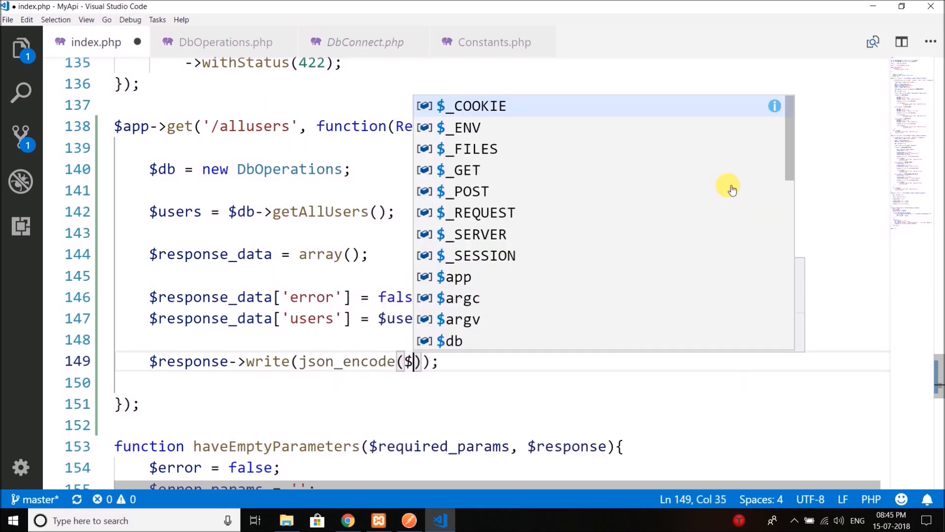
pyautogui.write('response_data')
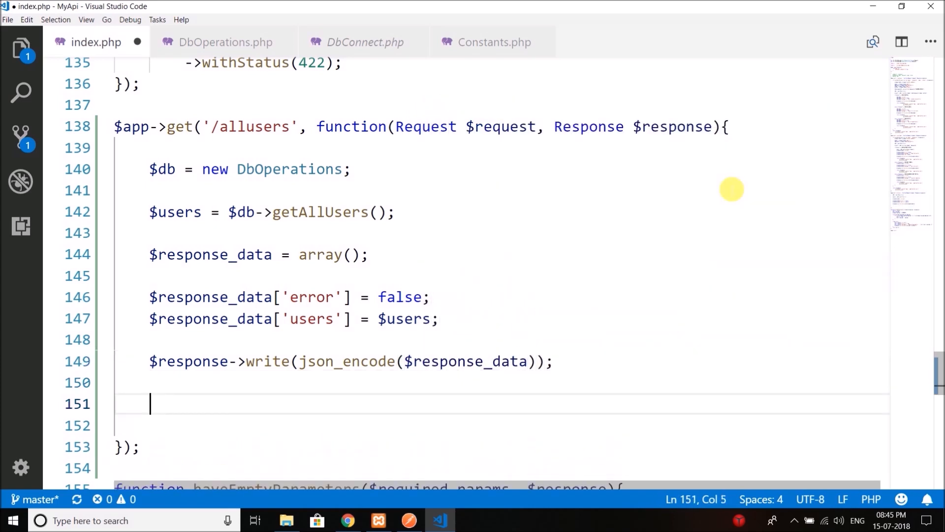
pyautogui.write('$response')
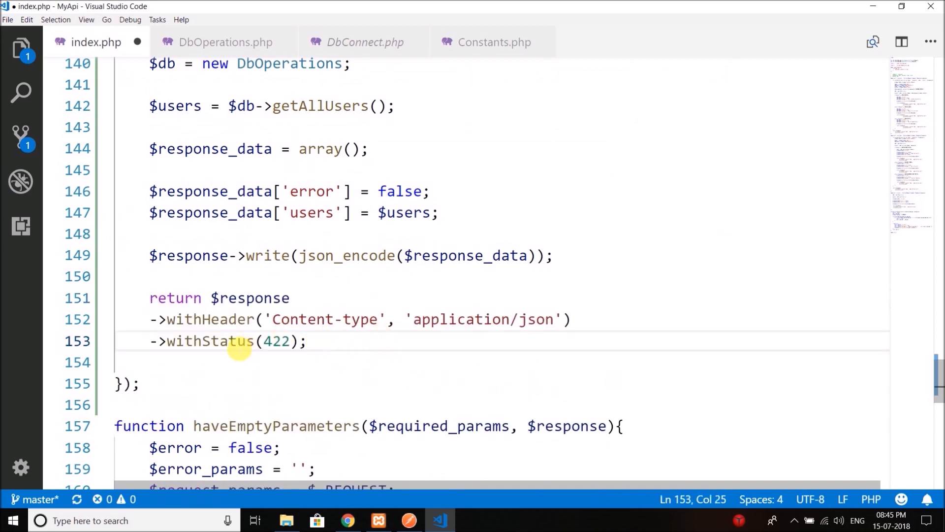
pyautogui.write('200')
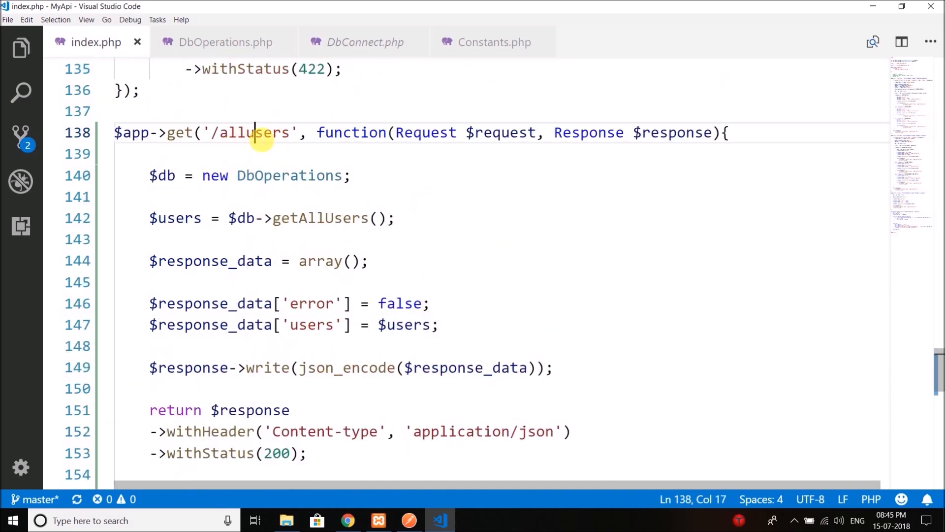
pyautogui.doubleClick(253, 132)
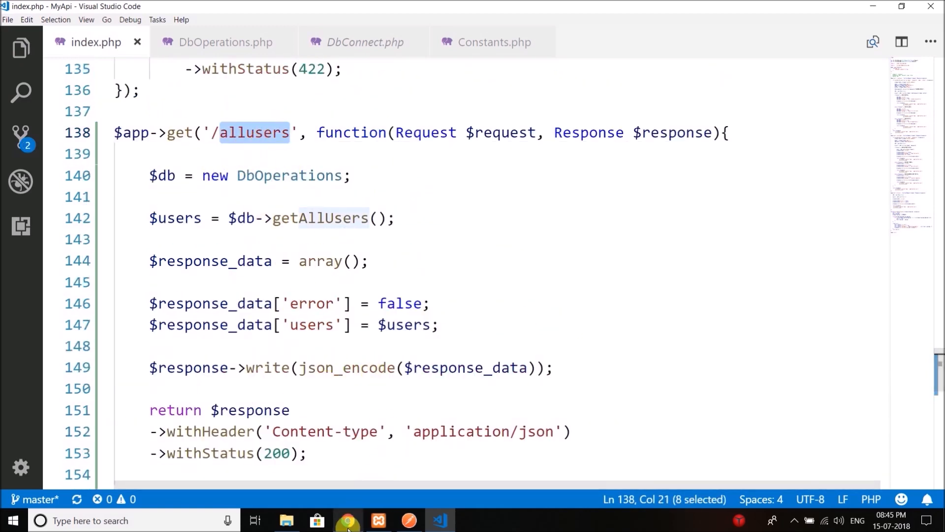
# - Load localhost/MyApi/public/allusers in Chrome, check the users JSON, then return to VS Code
pyautogui.click(346, 520)
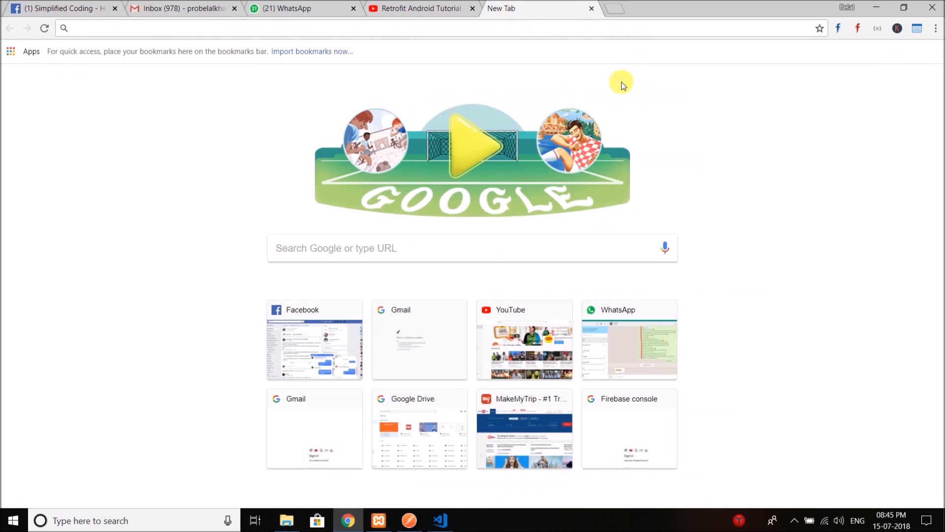
pyautogui.write('localhost/phpmyadmin')
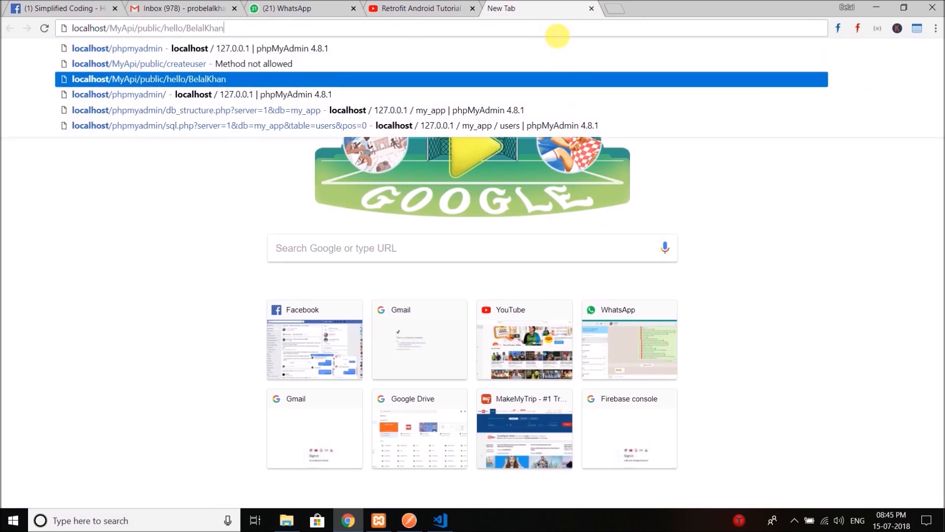
pyautogui.write('allusers')
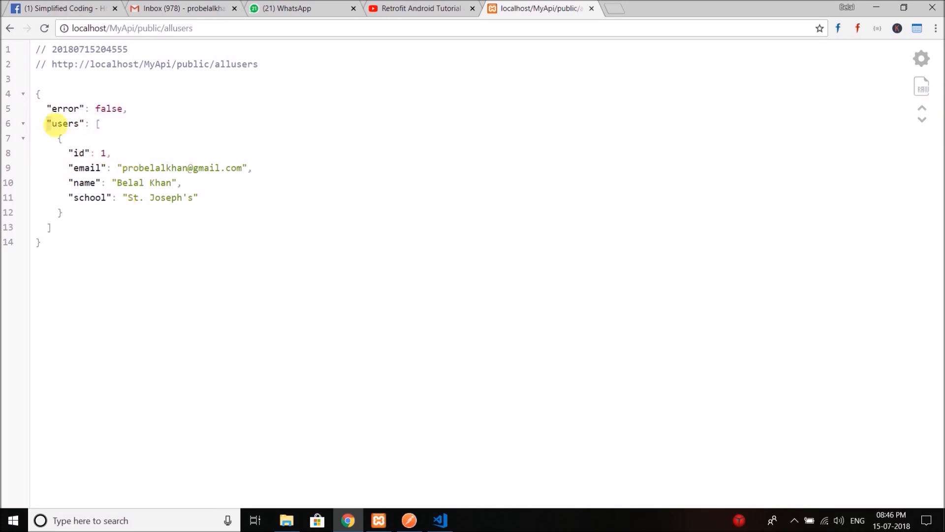
pyautogui.doubleClick(65, 123)
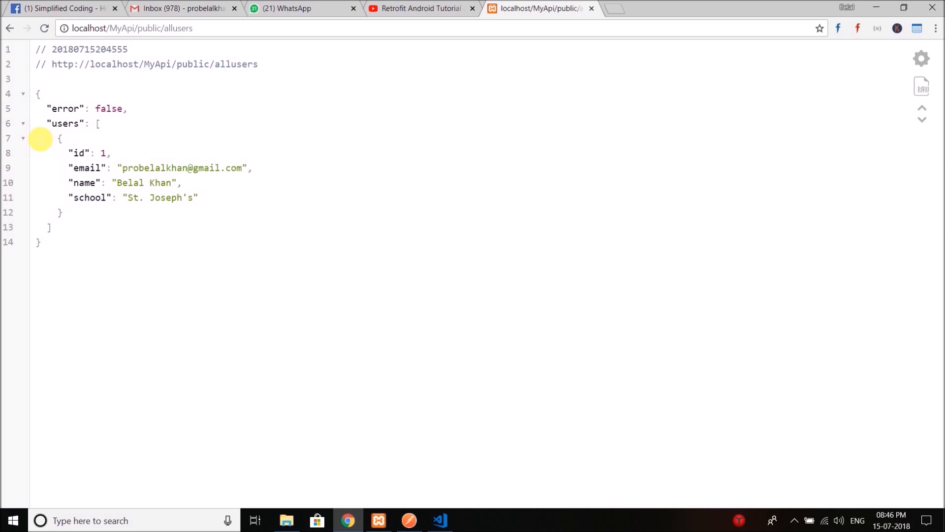
pyautogui.moveTo(91, 217)
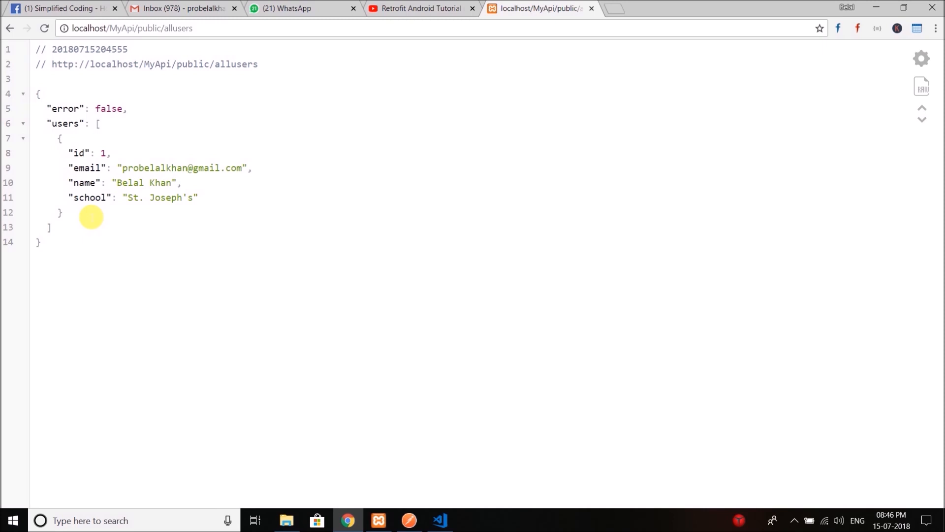
pyautogui.moveTo(223, 395)
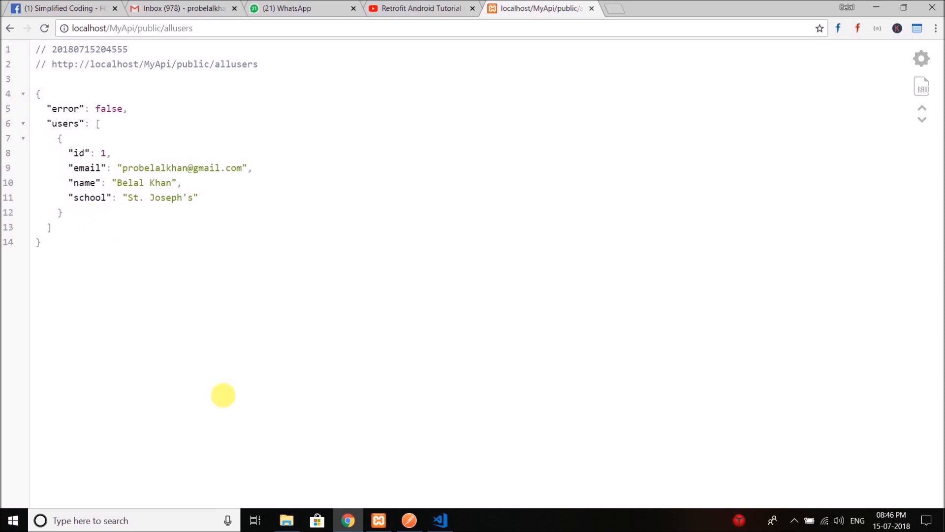
pyautogui.click(439, 520)
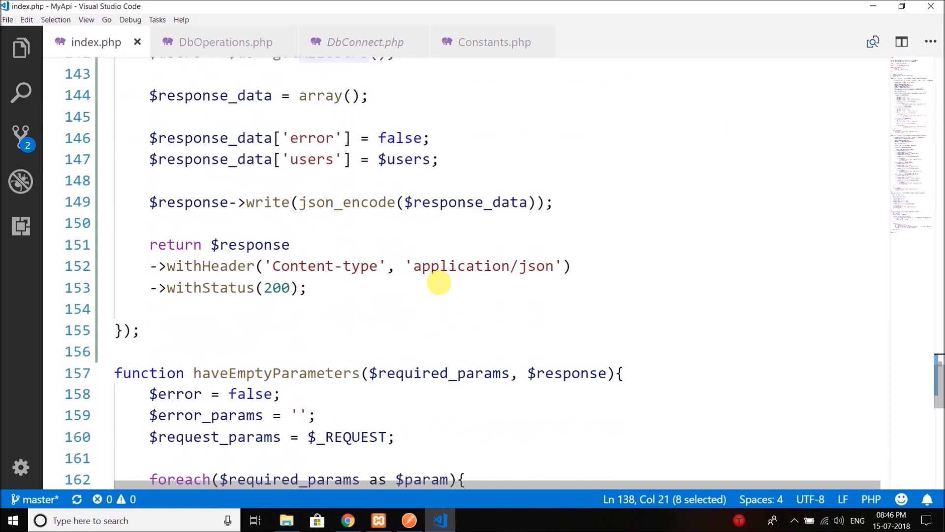